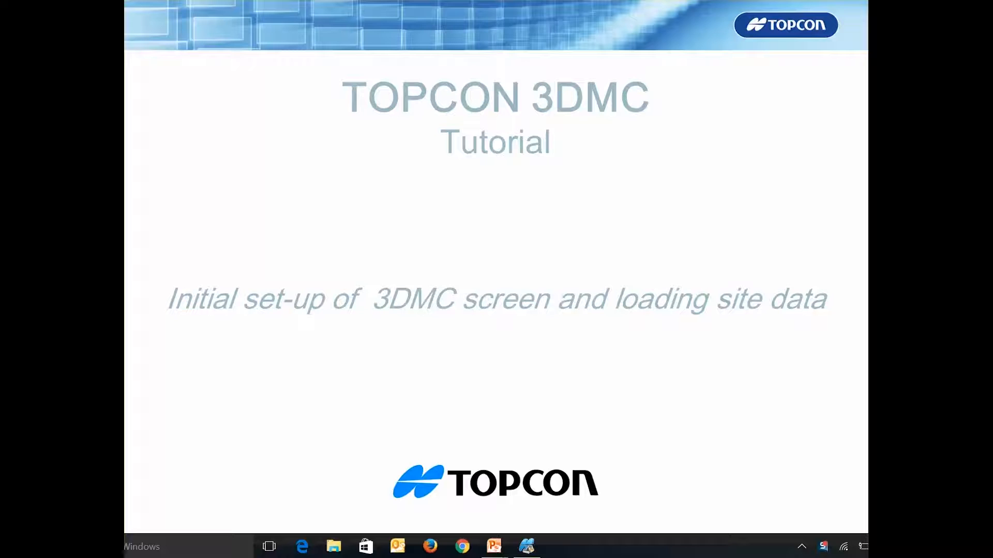
# Advance past the tutorial title slide to reach the empty 3DMC project screen.
pyautogui.click(527, 546)
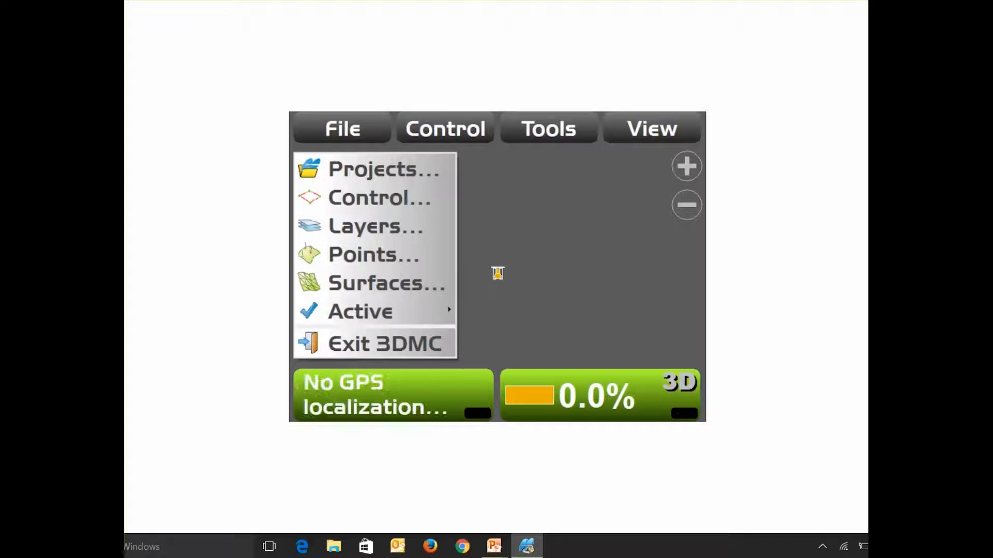
# Import the 11.1 Pass south linework file from drive D: as the 11_1_PASS layers.
pyautogui.click(375, 226)
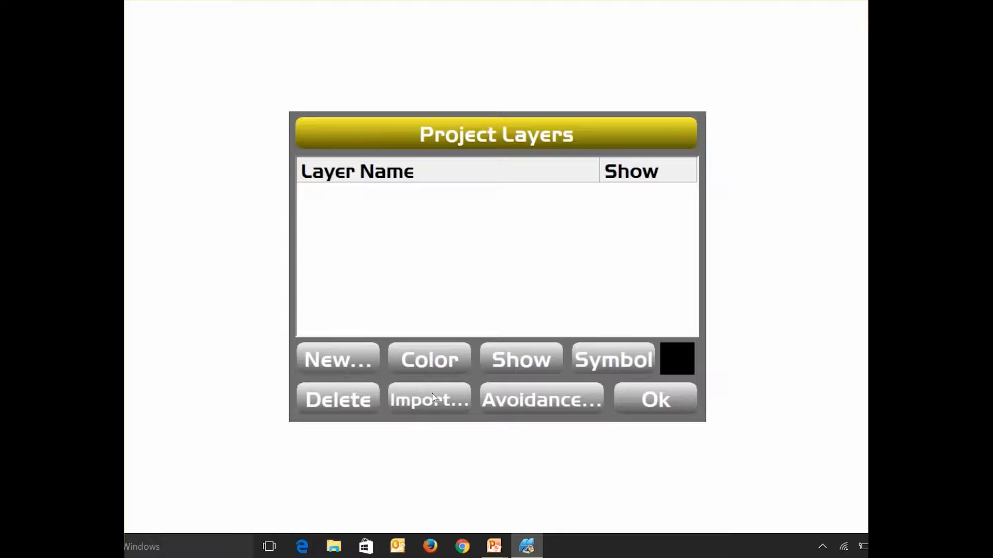
pyautogui.click(429, 399)
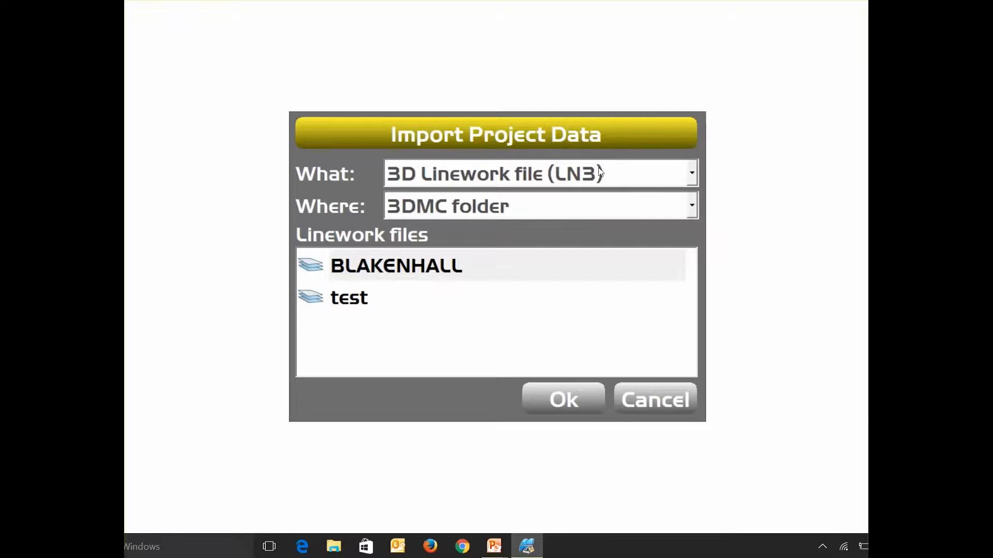
pyautogui.click(691, 206)
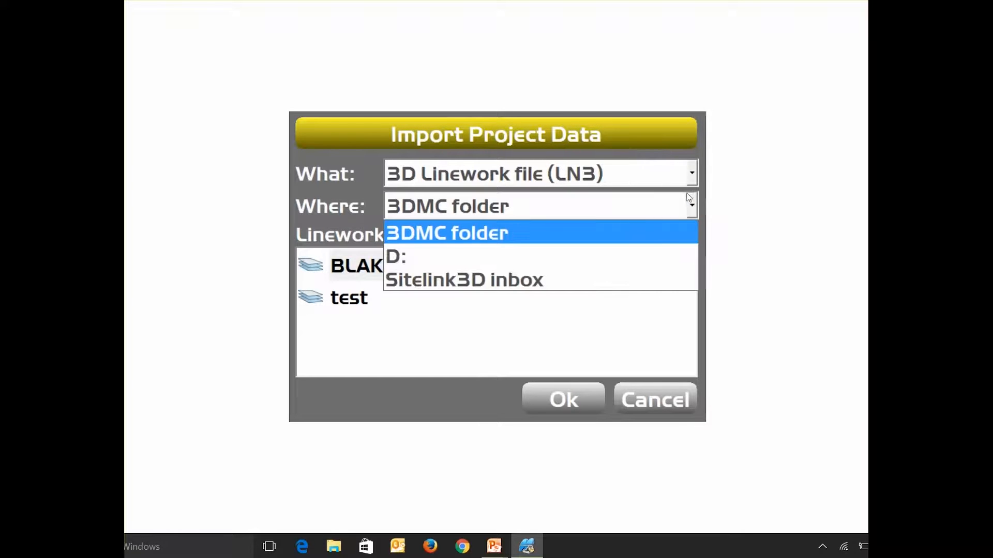
pyautogui.click(395, 256)
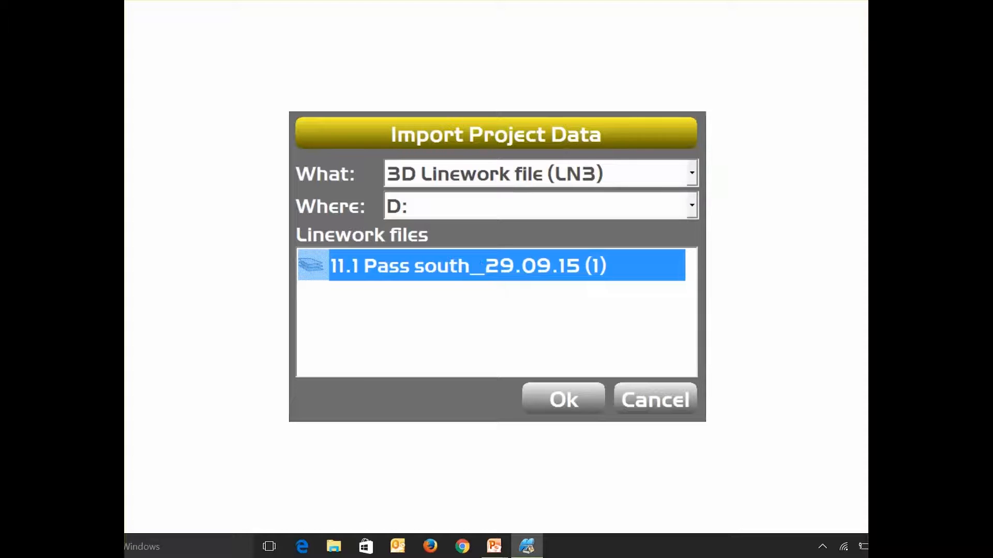
pyautogui.click(562, 399)
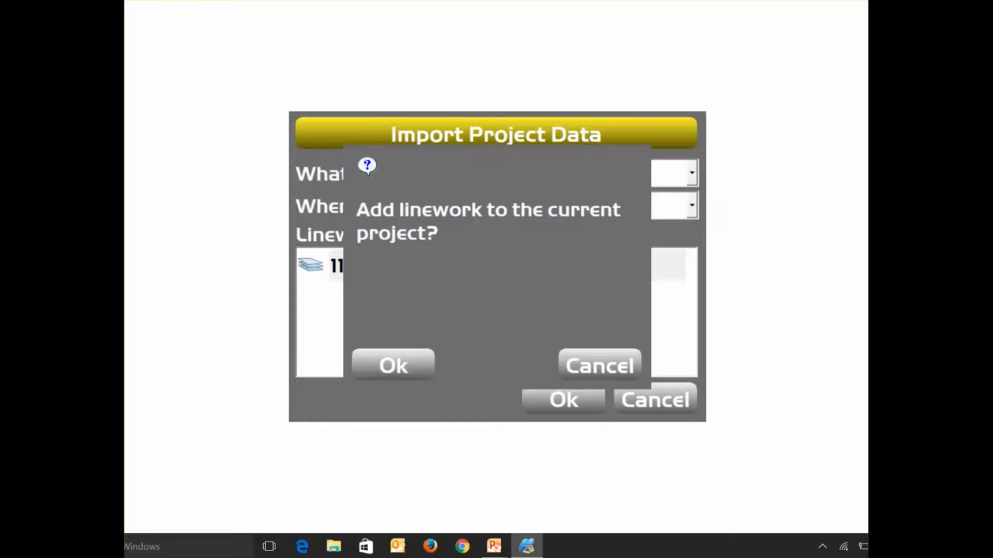
pyautogui.click(392, 366)
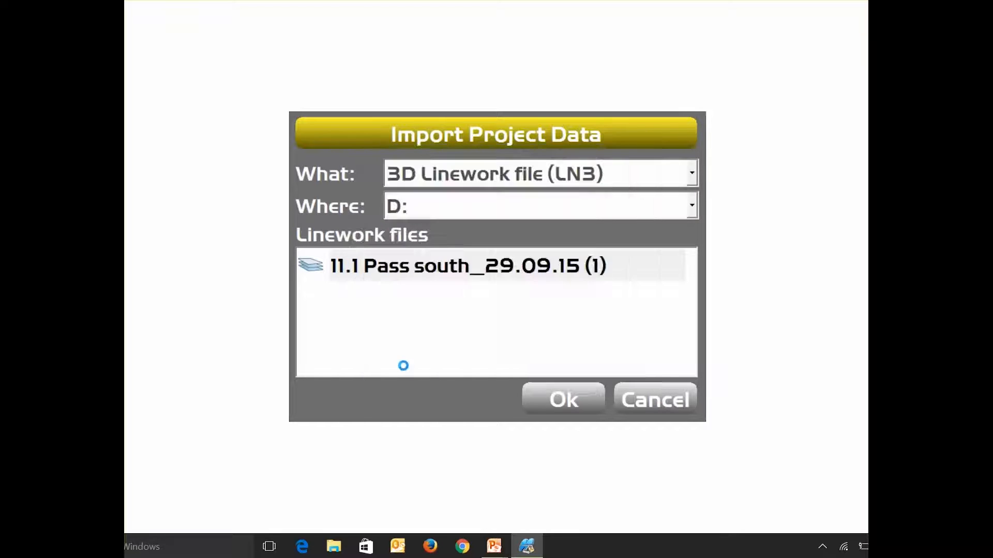
pyautogui.click(562, 400)
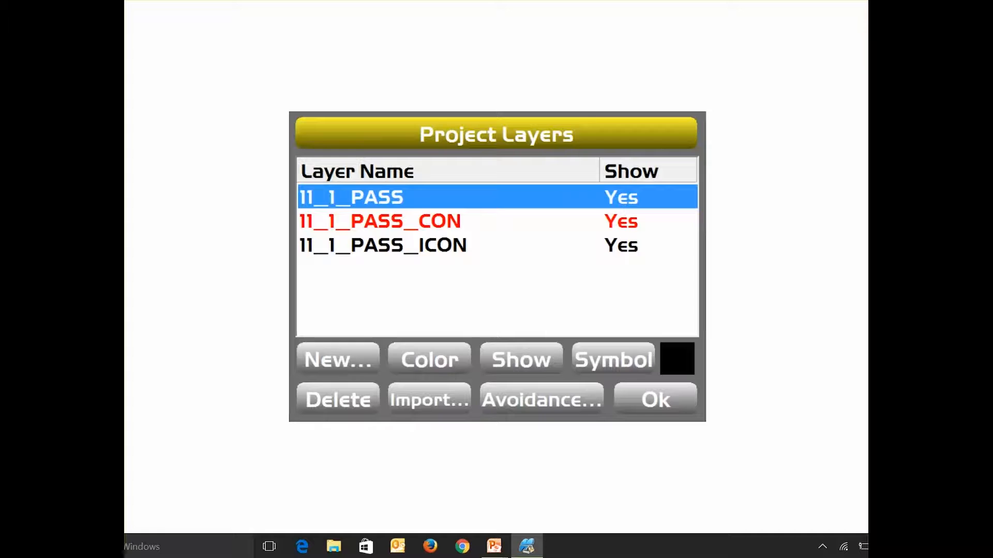
pyautogui.click(655, 399)
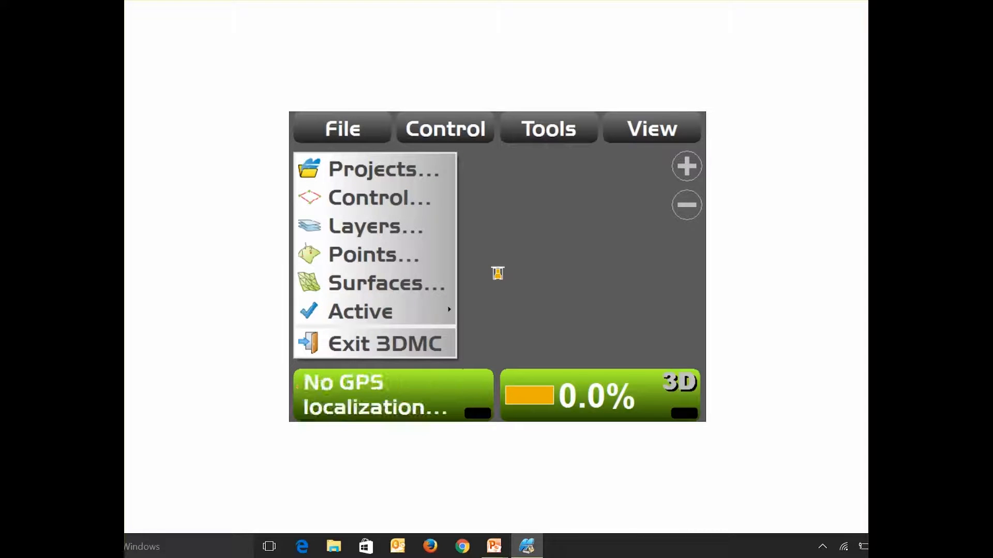
# Import the 11_1_PASS surface file from drive D: into the project.
pyautogui.click(386, 283)
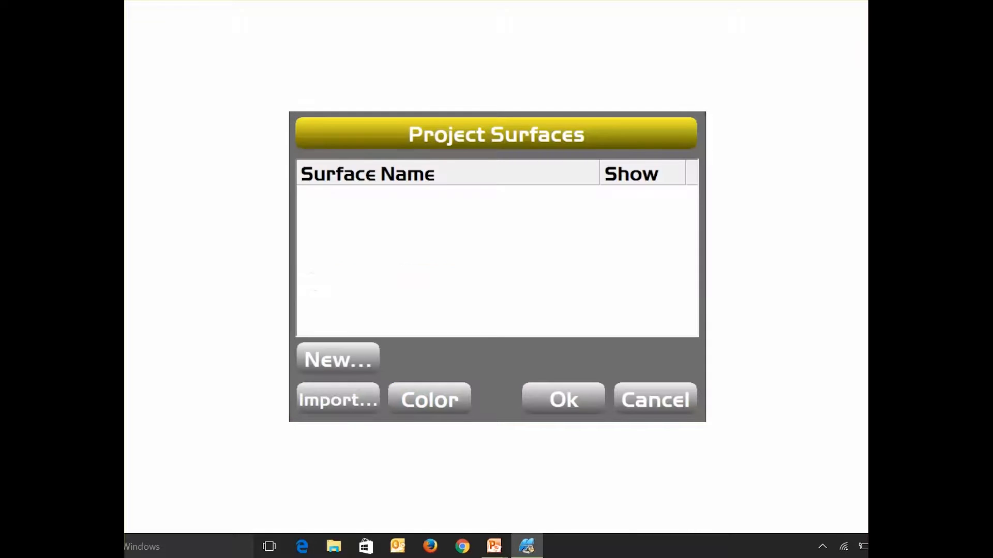
pyautogui.click(337, 399)
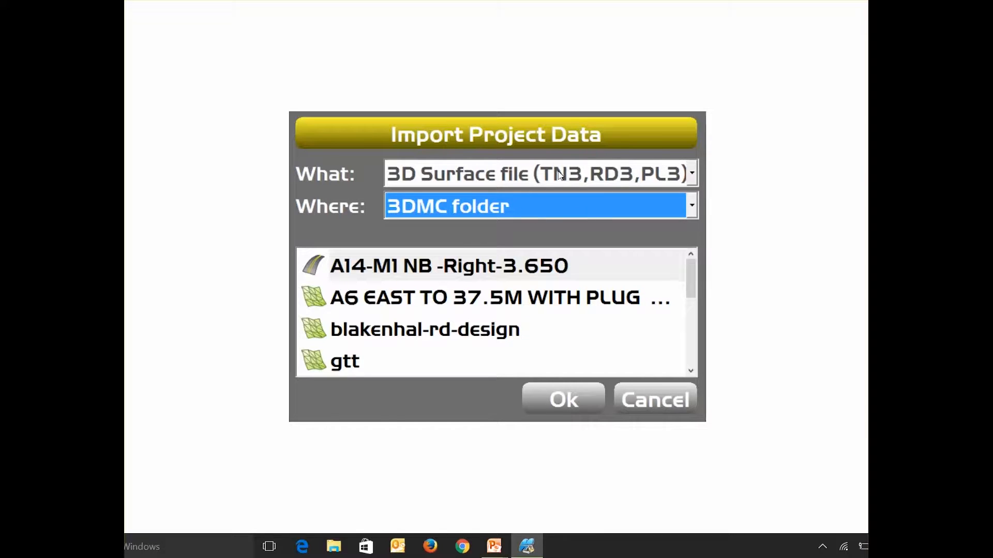
pyautogui.click(691, 206)
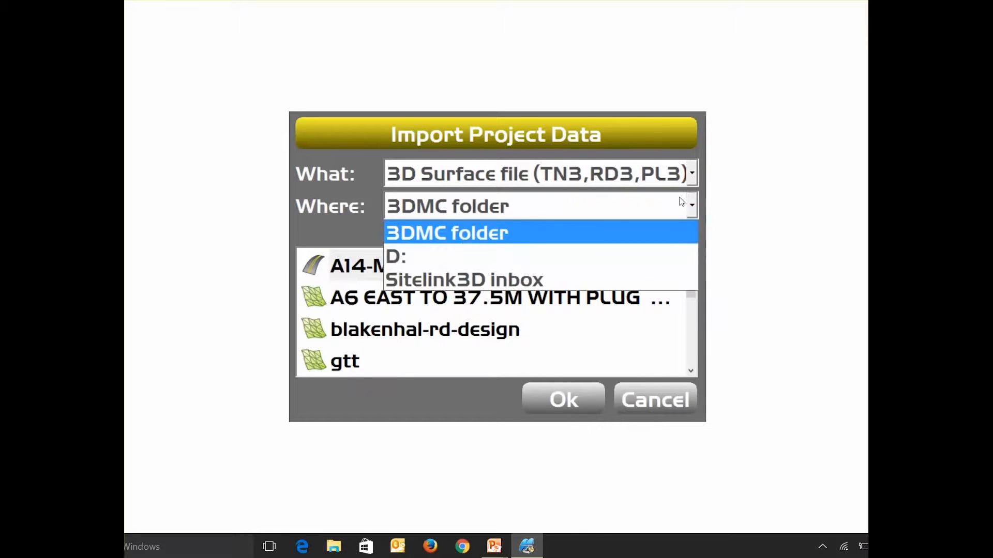
pyautogui.moveTo(446, 256)
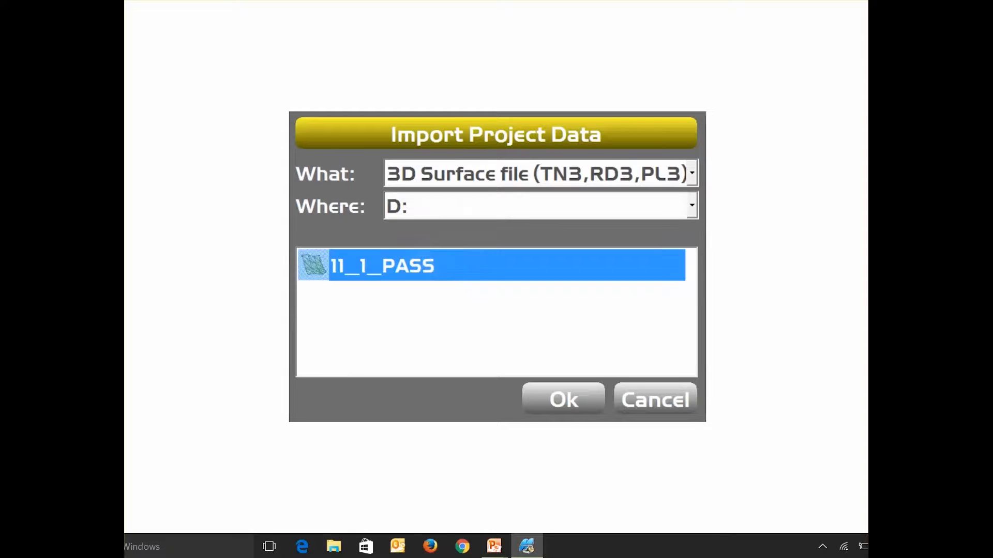
pyautogui.click(562, 399)
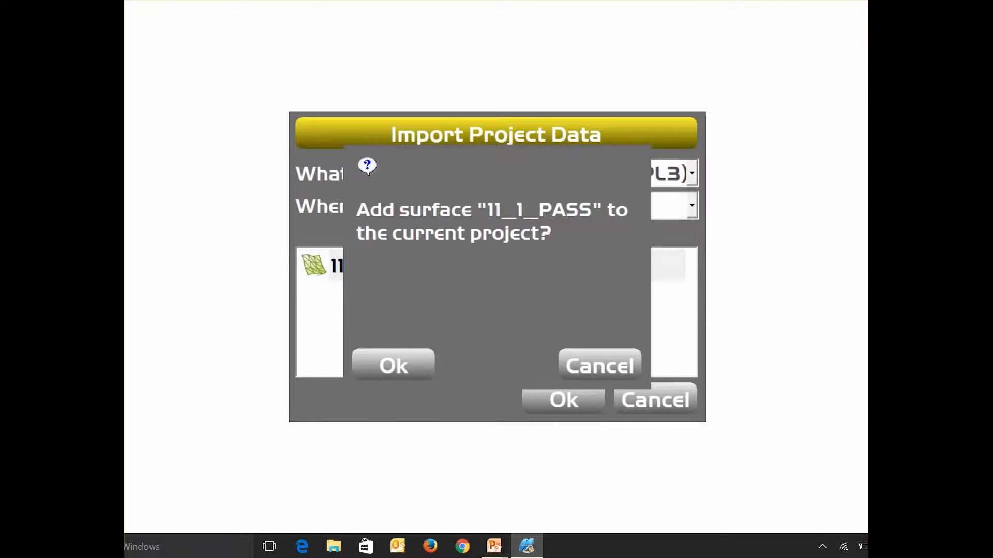
pyautogui.click(391, 366)
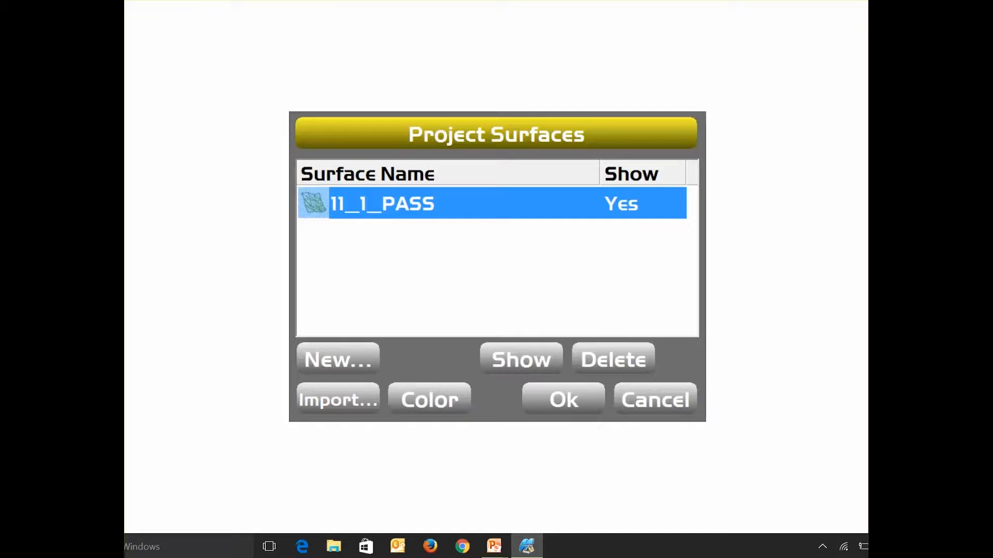
pyautogui.click(562, 400)
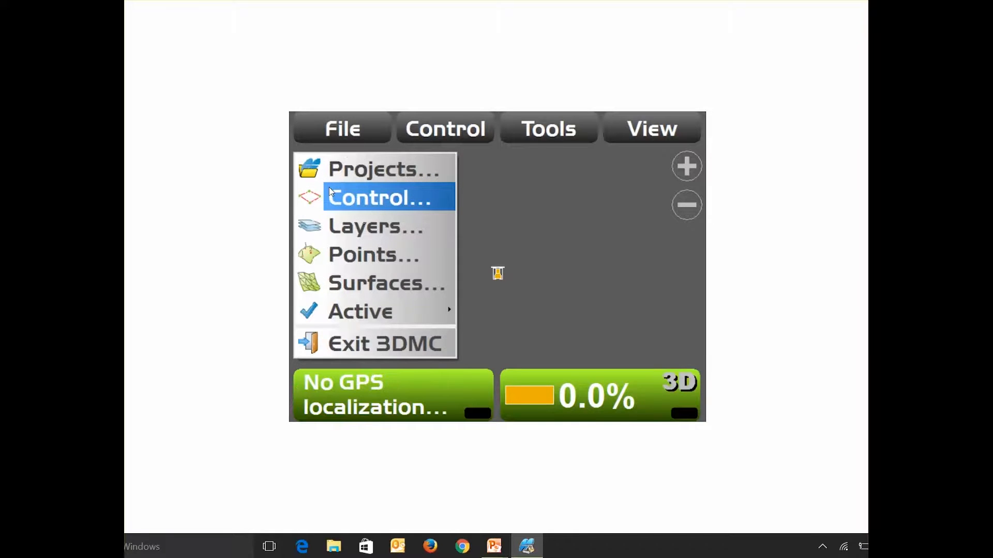
# Set the coordinate system to Known projection/datum and bring up the Projection list.
pyautogui.click(380, 198)
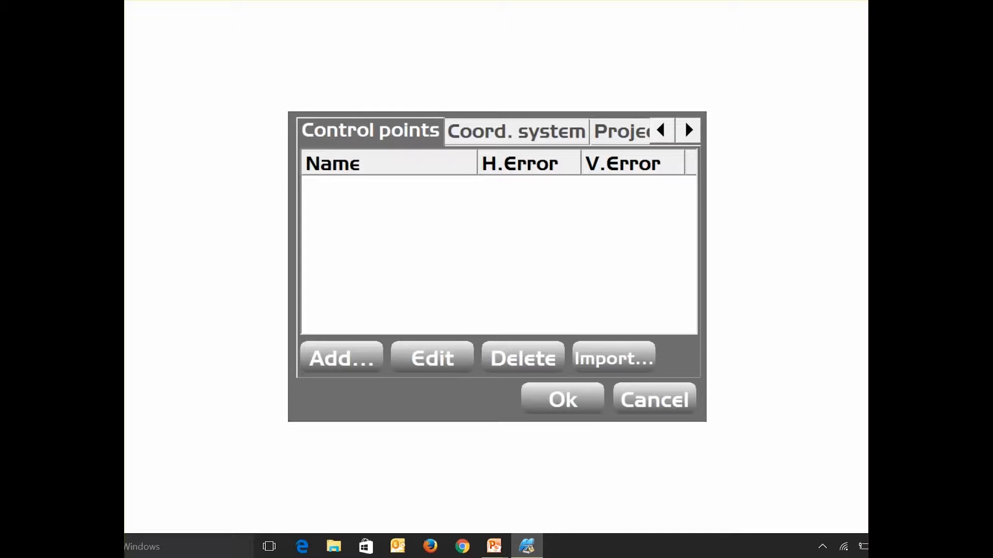
pyautogui.moveTo(372, 108)
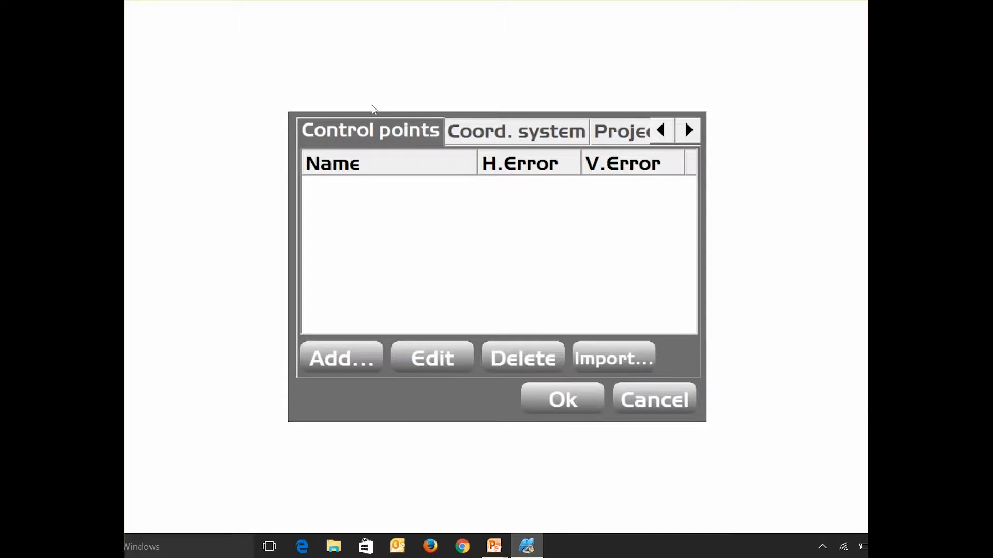
pyautogui.moveTo(353, 202)
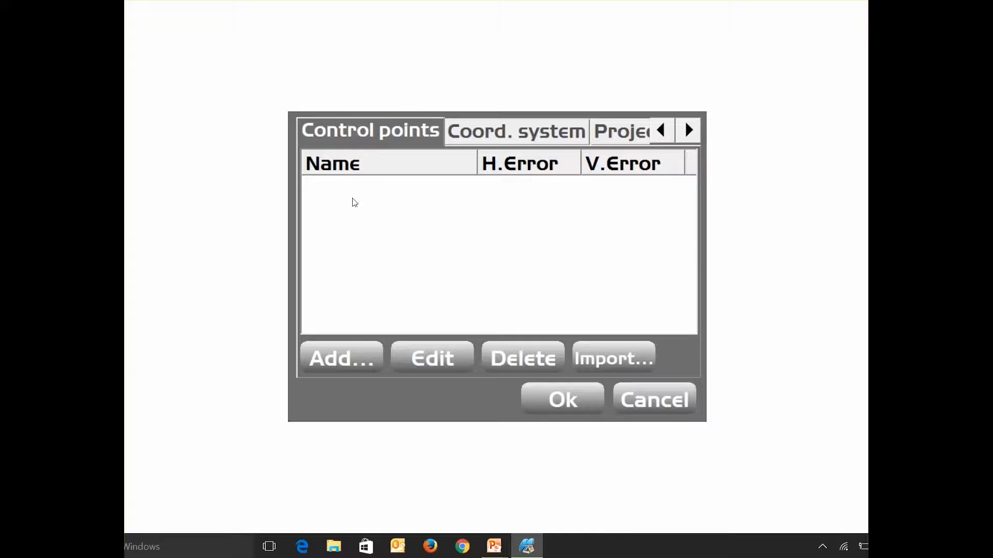
pyautogui.moveTo(352, 218)
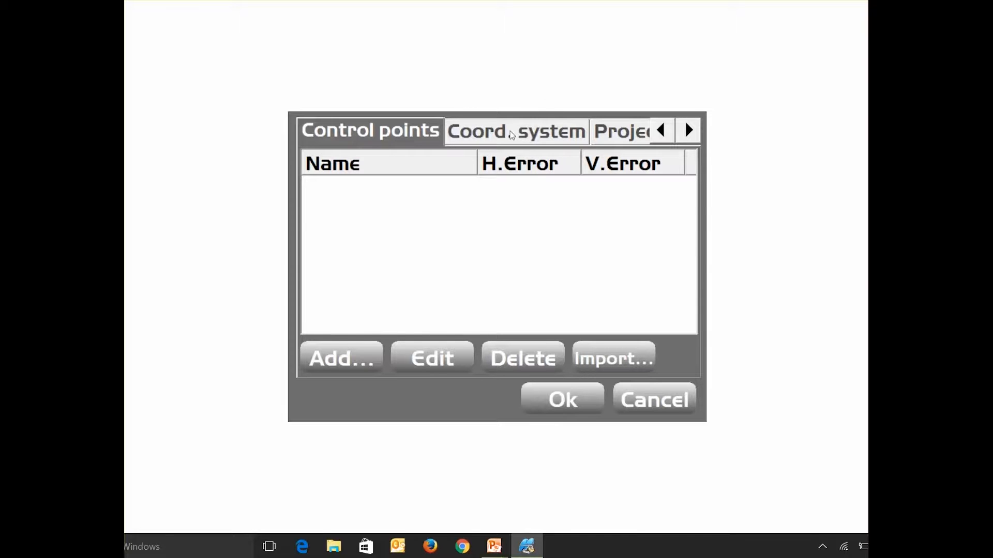
pyautogui.click(515, 130)
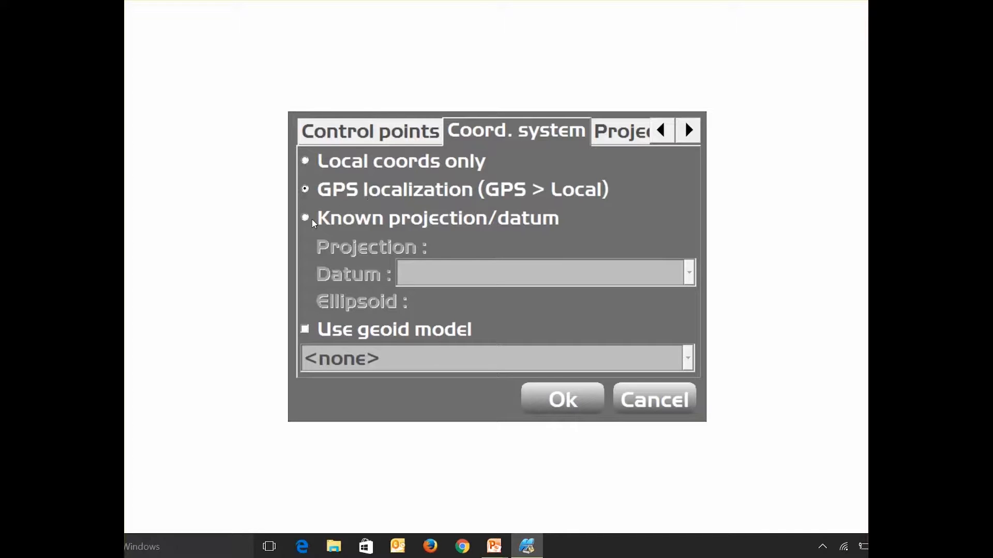
pyautogui.click(305, 218)
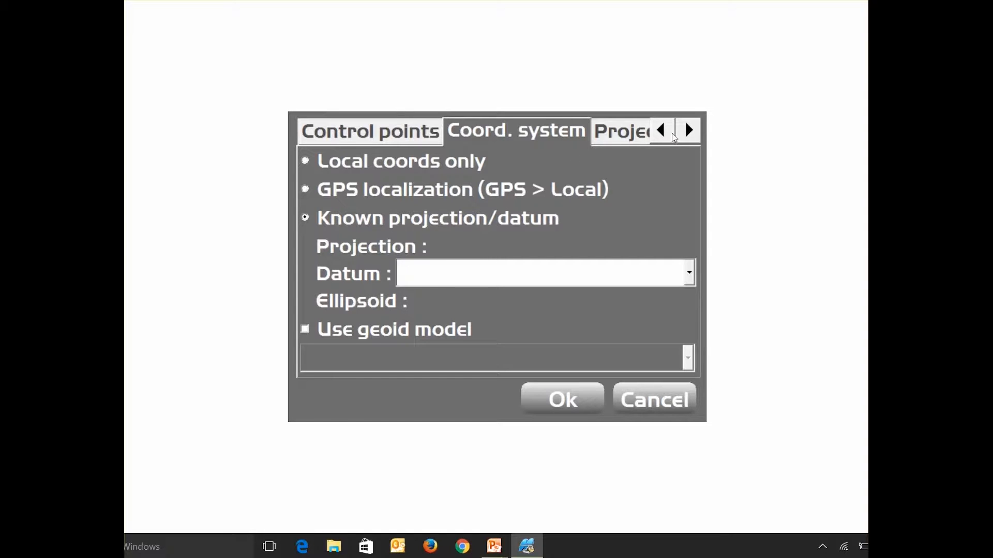
pyautogui.click(689, 129)
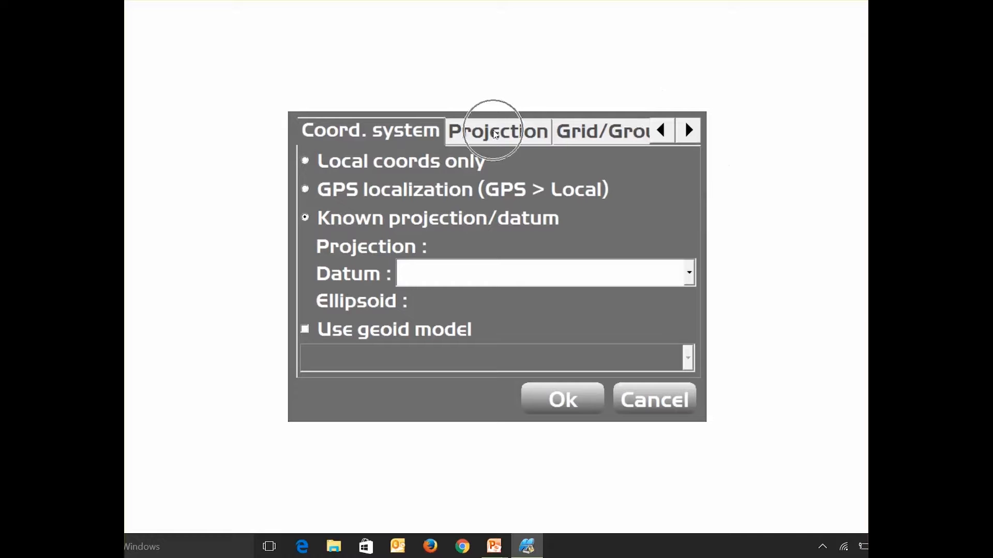
pyautogui.click(497, 130)
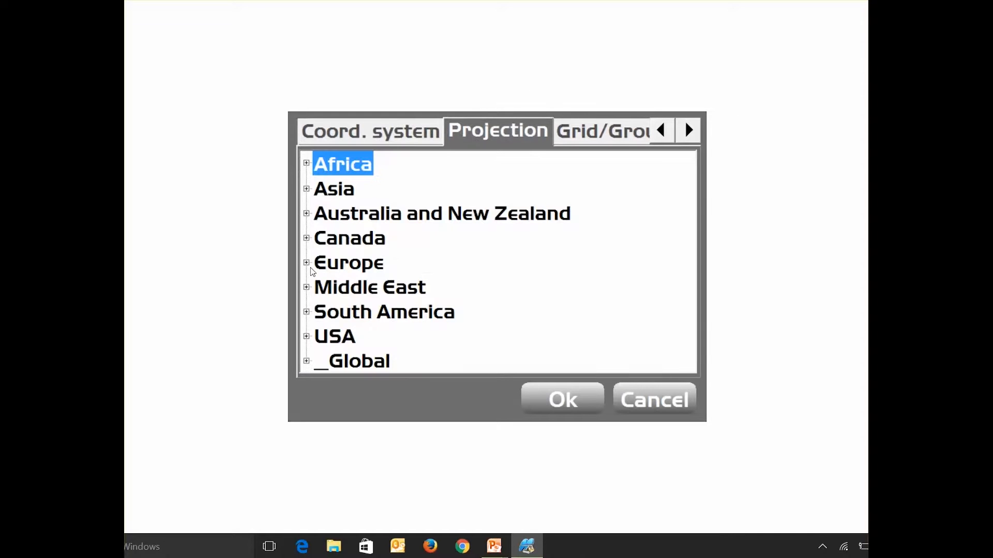
# Select the Europe > UKO > OSTN02 projection and return to the coordinate system settings.
pyautogui.click(307, 263)
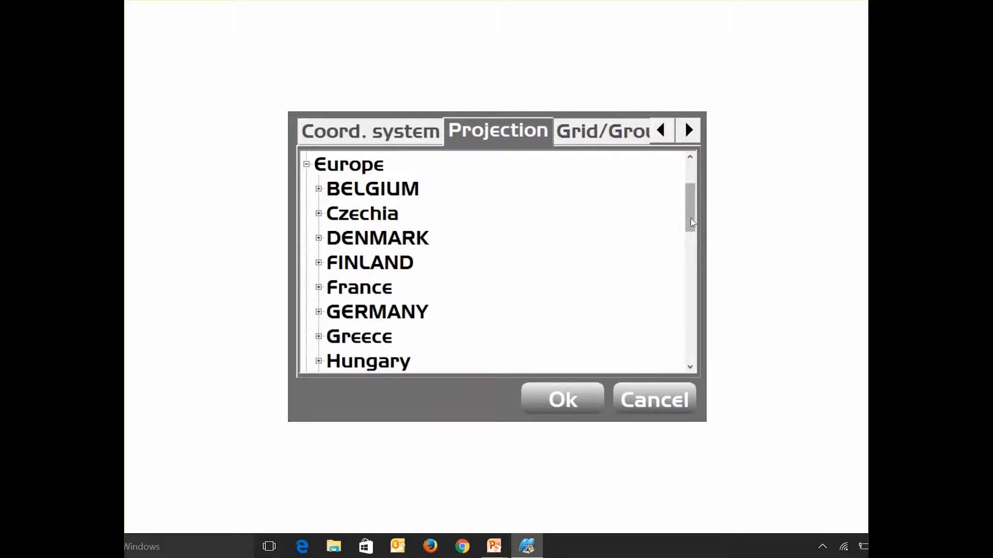
pyautogui.scroll(-3)
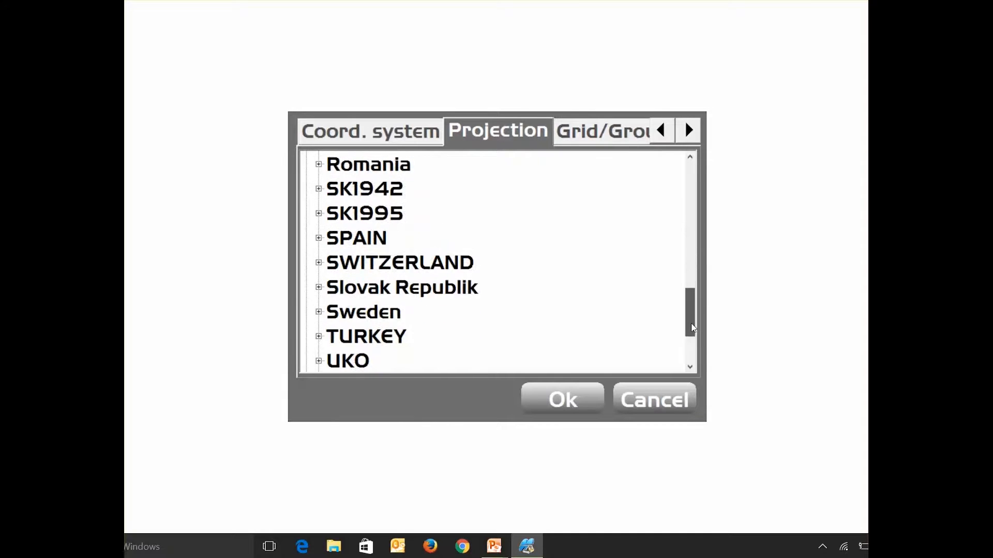
pyautogui.scroll(-3)
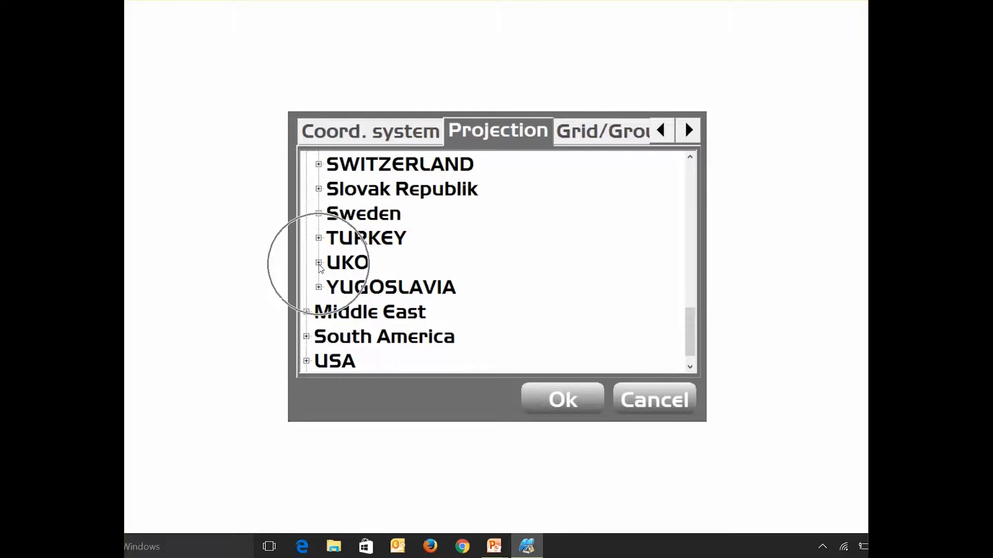
pyautogui.click(318, 262)
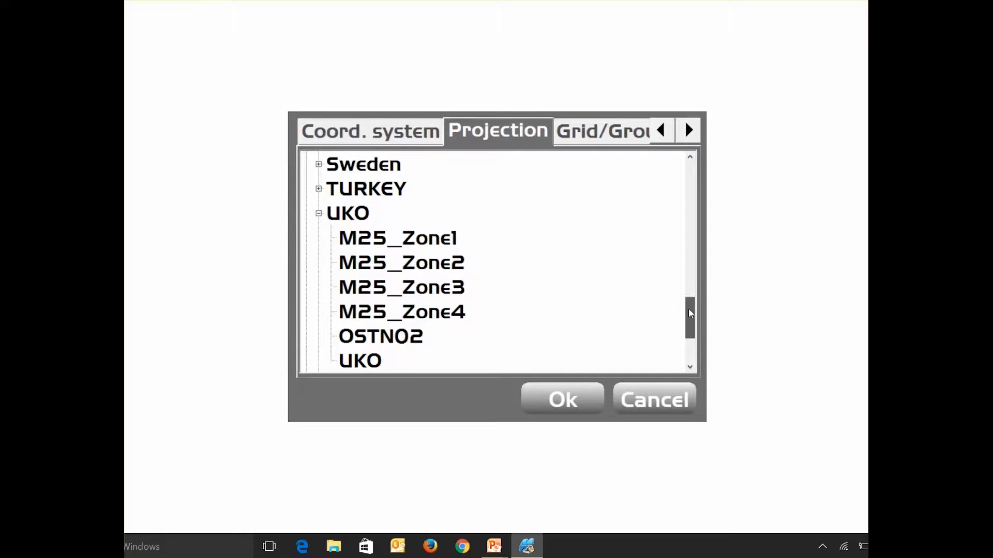
pyautogui.scroll(-3)
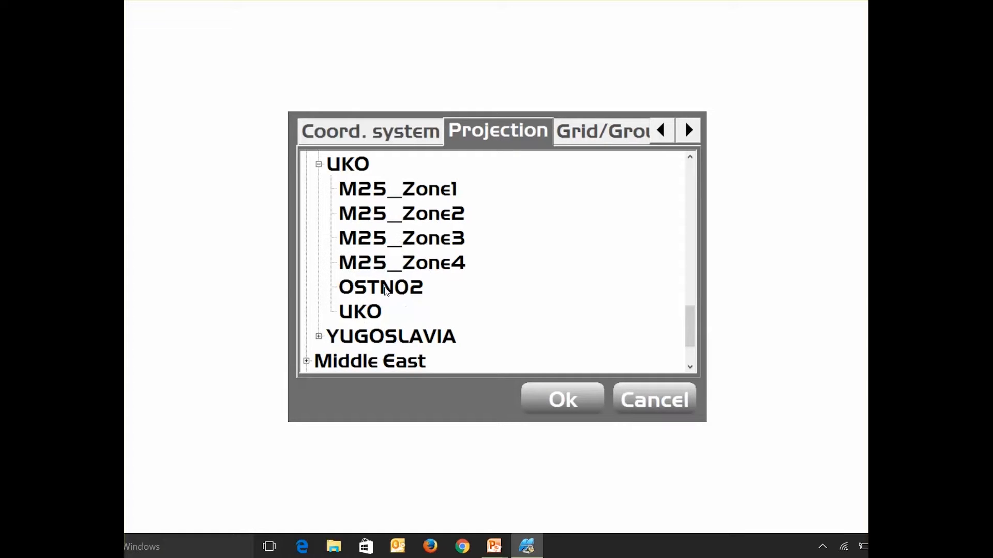
pyautogui.click(380, 287)
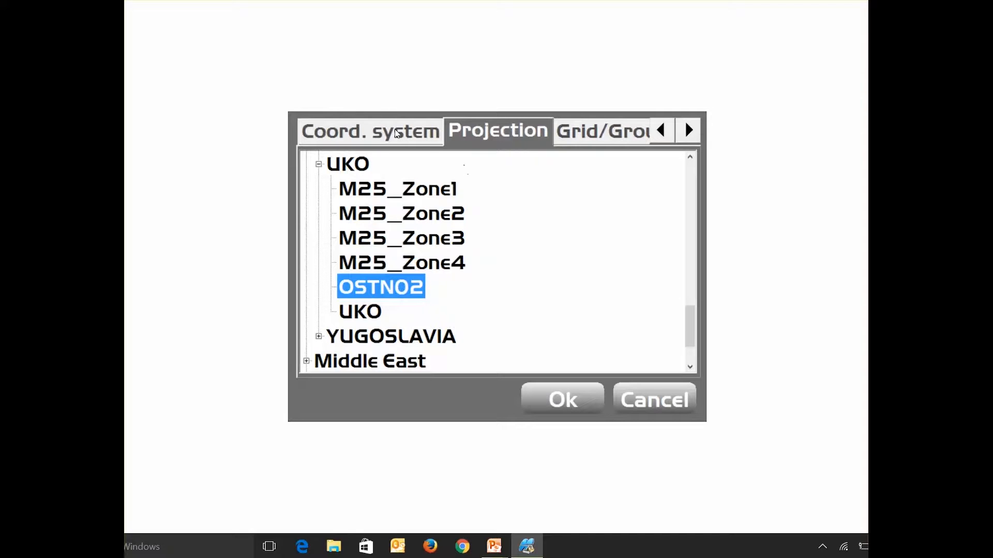
pyautogui.click(369, 130)
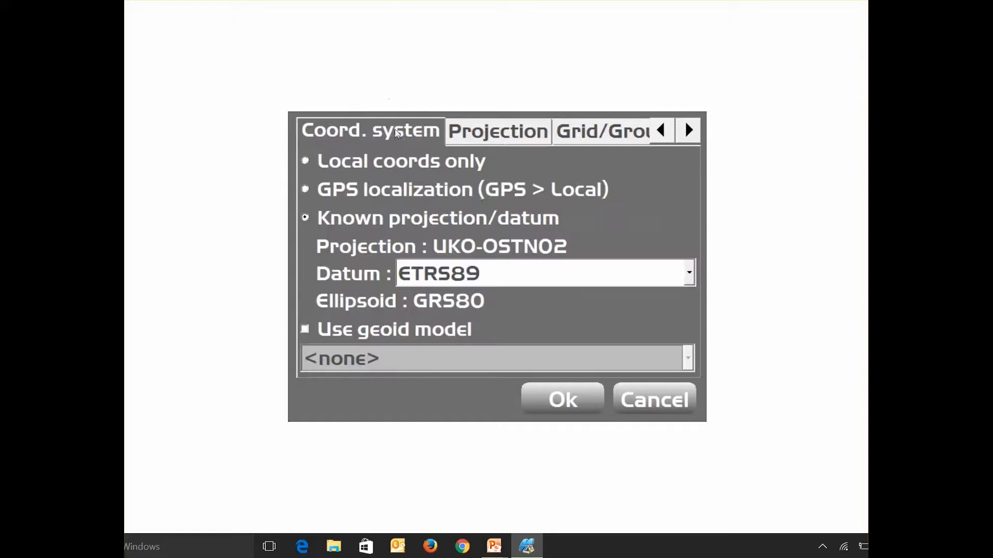
pyautogui.moveTo(485, 279)
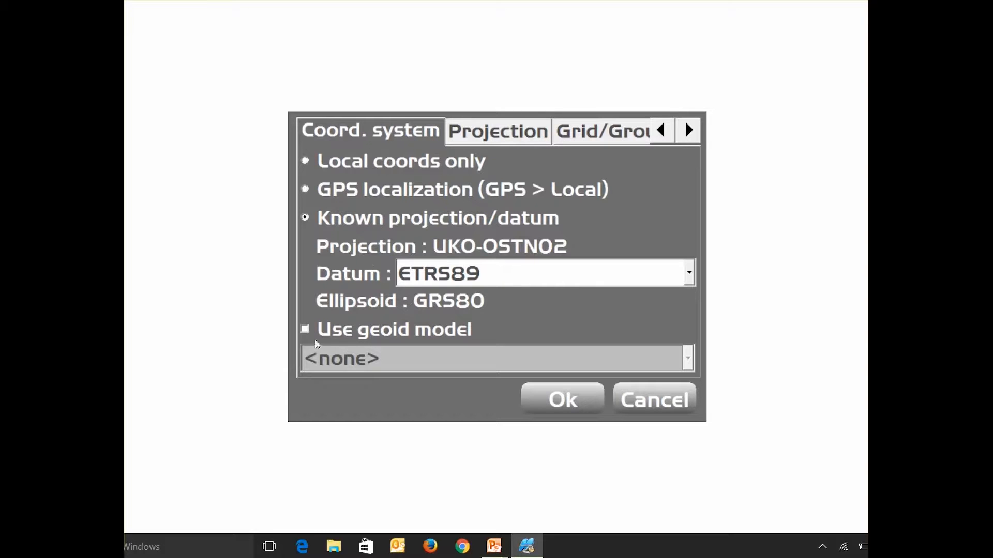
pyautogui.click(305, 330)
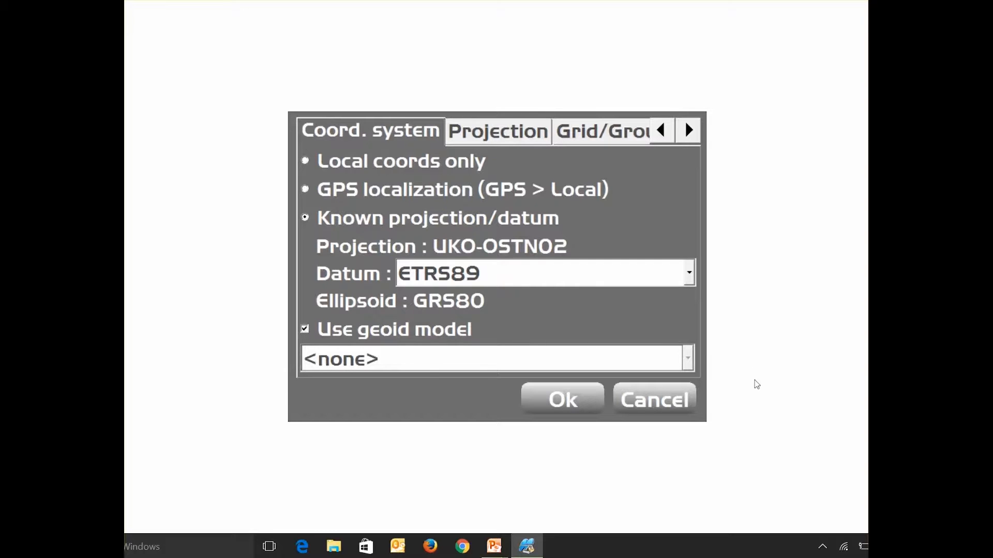
pyautogui.click(496, 358)
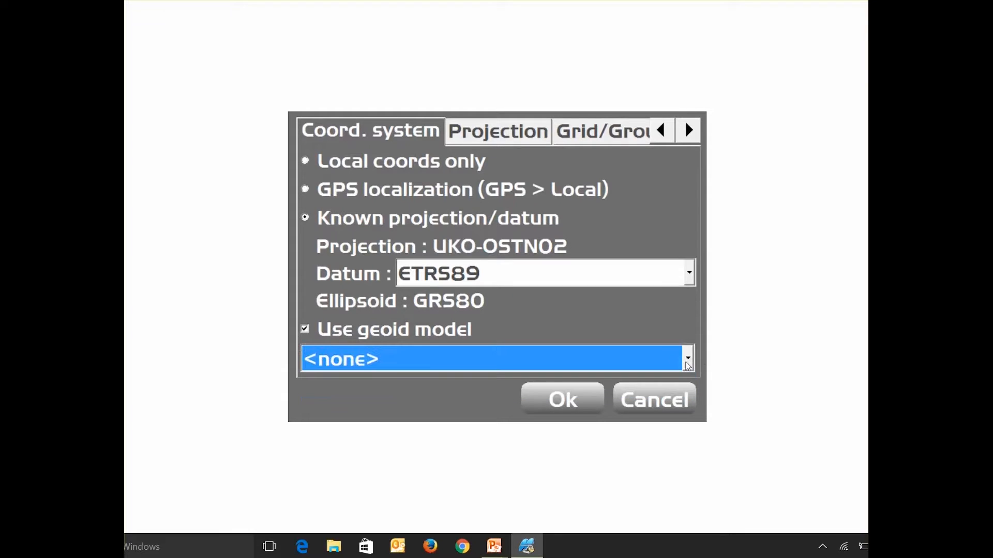
pyautogui.click(305, 329)
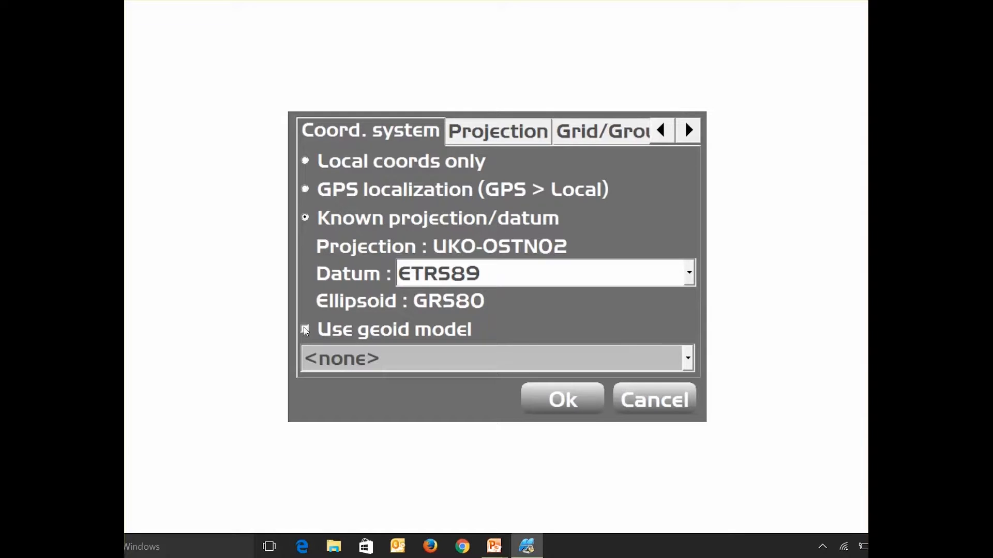
pyautogui.click(305, 330)
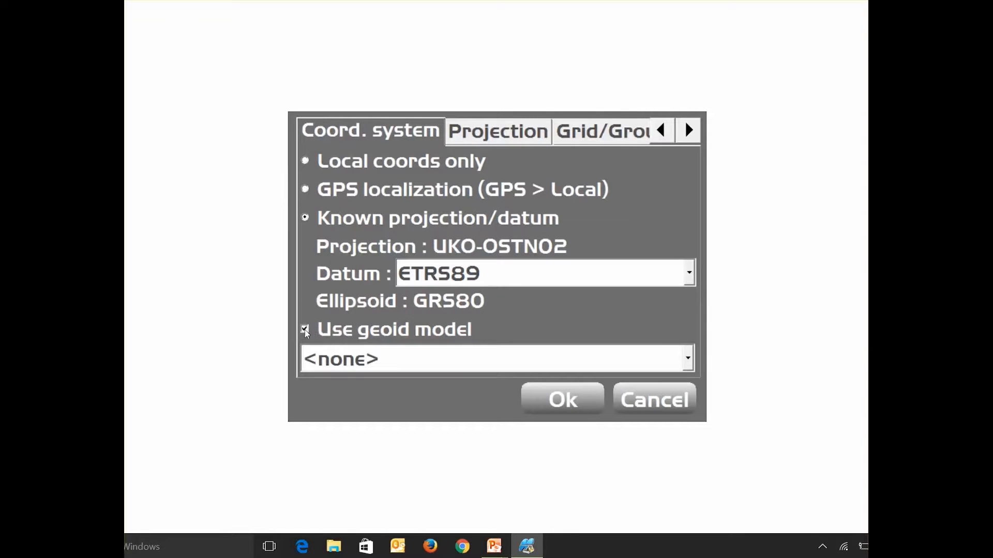
pyautogui.click(688, 359)
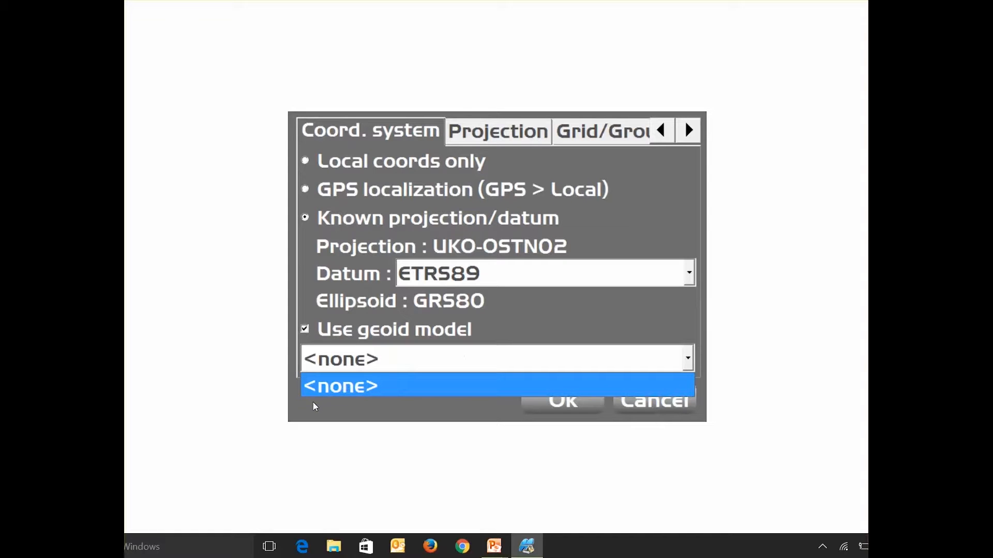
pyautogui.moveTo(352, 410)
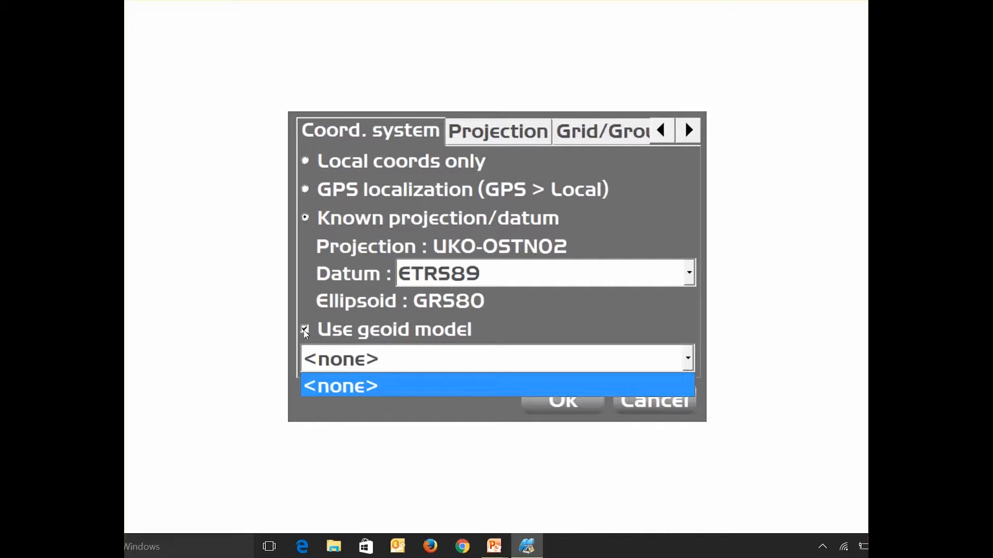
pyautogui.click(340, 386)
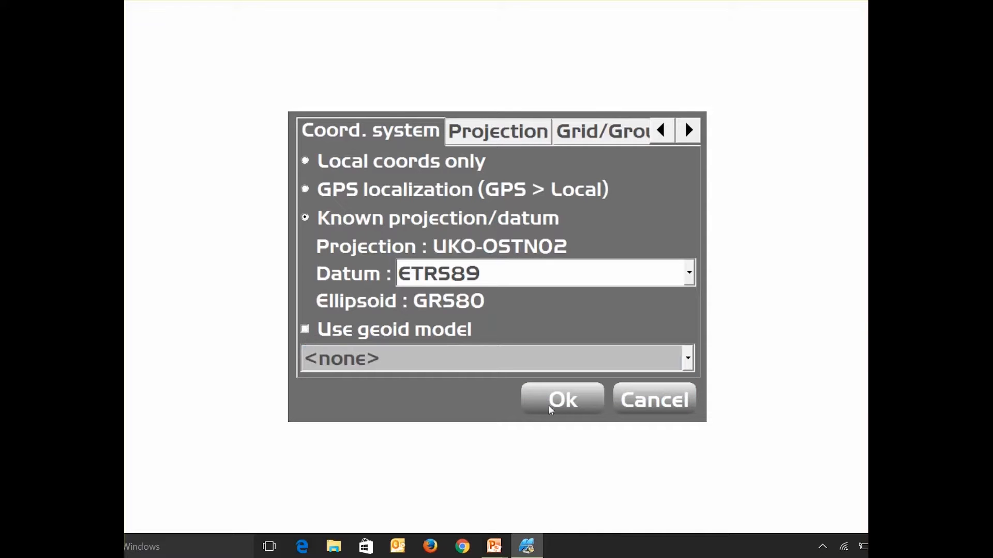
# Accept the coordinate settings, skip the GPS connection and run in simulated mode.
pyautogui.click(562, 400)
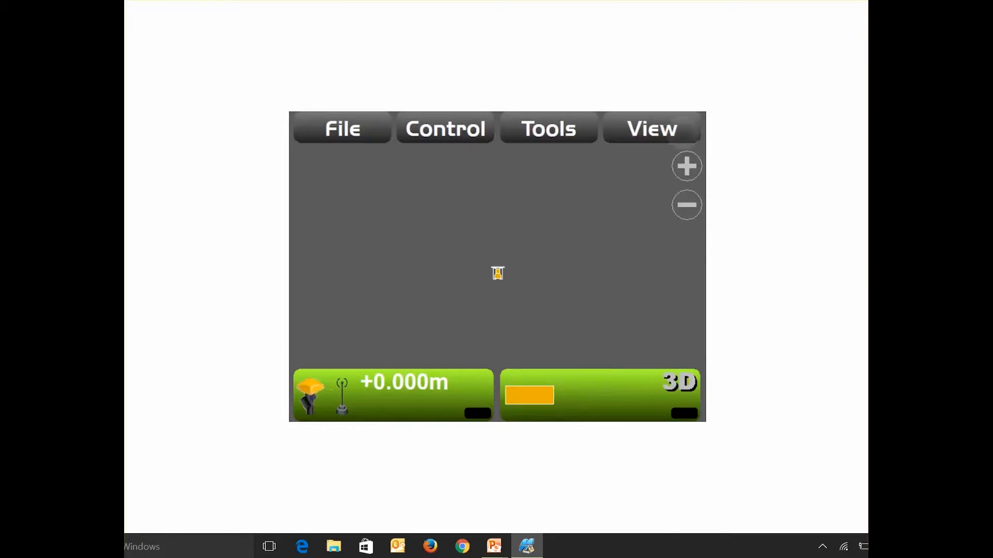
pyautogui.click(444, 128)
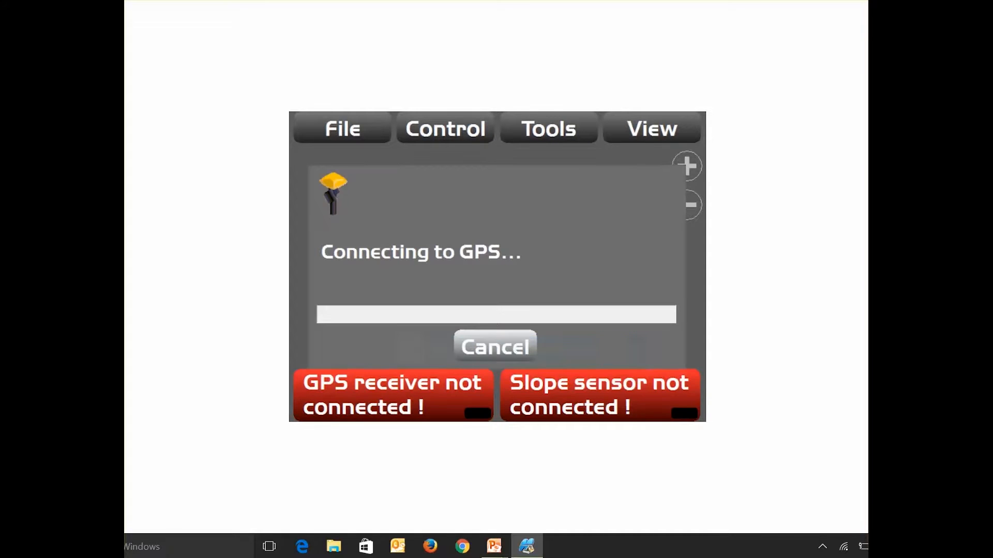
pyautogui.click(494, 346)
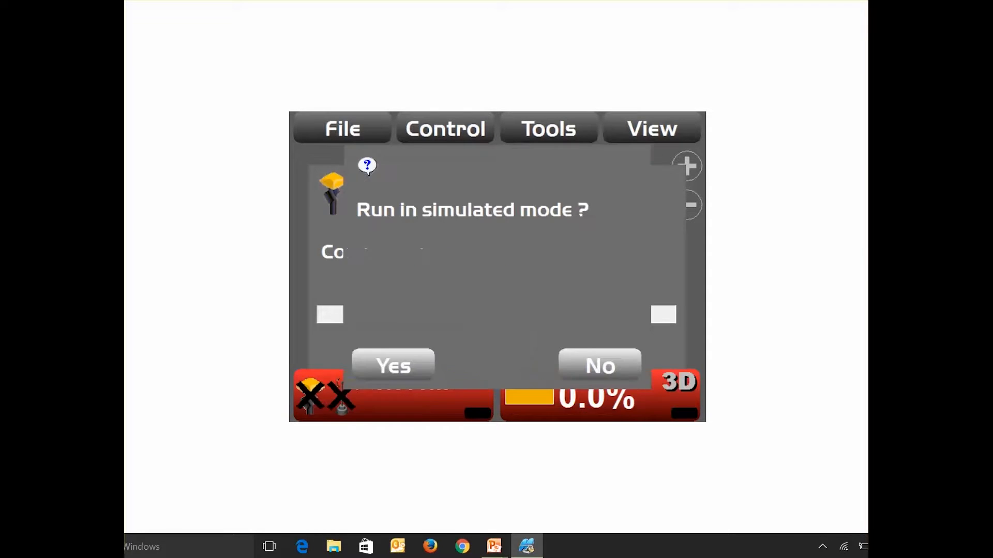
pyautogui.click(392, 366)
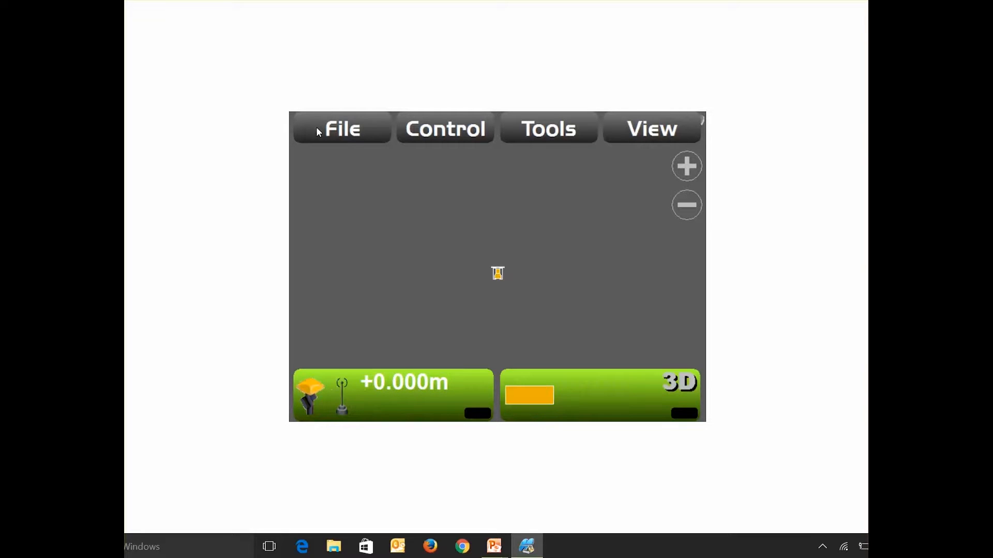
pyautogui.moveTo(323, 131)
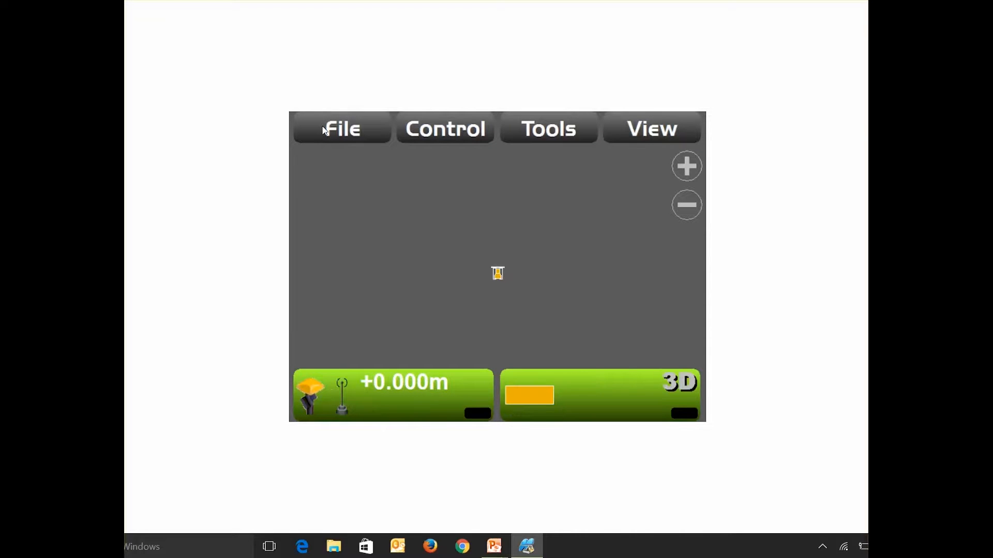
# Make 11_1_PASS the active surface from File > Active > Surface.
pyautogui.click(342, 129)
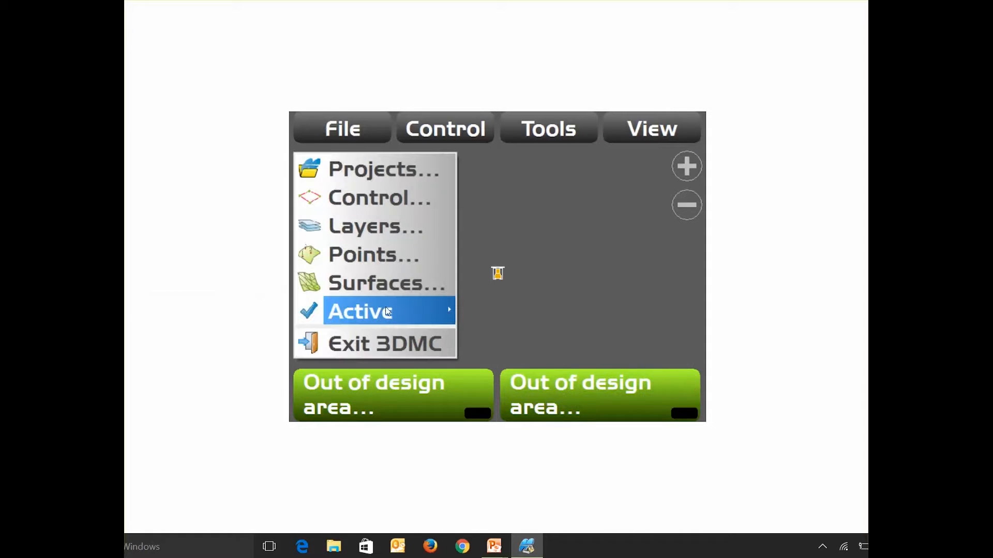
pyautogui.click(361, 311)
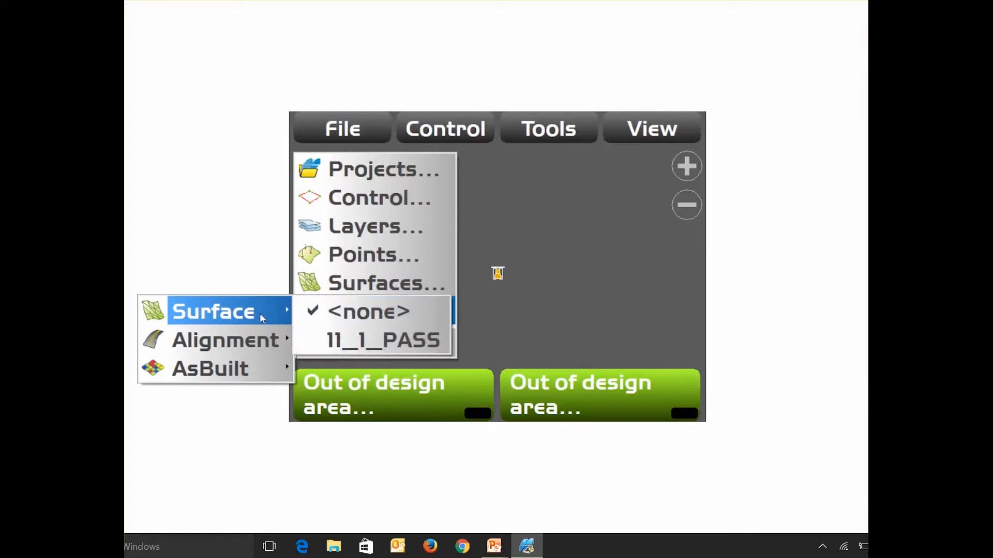
pyautogui.click(382, 340)
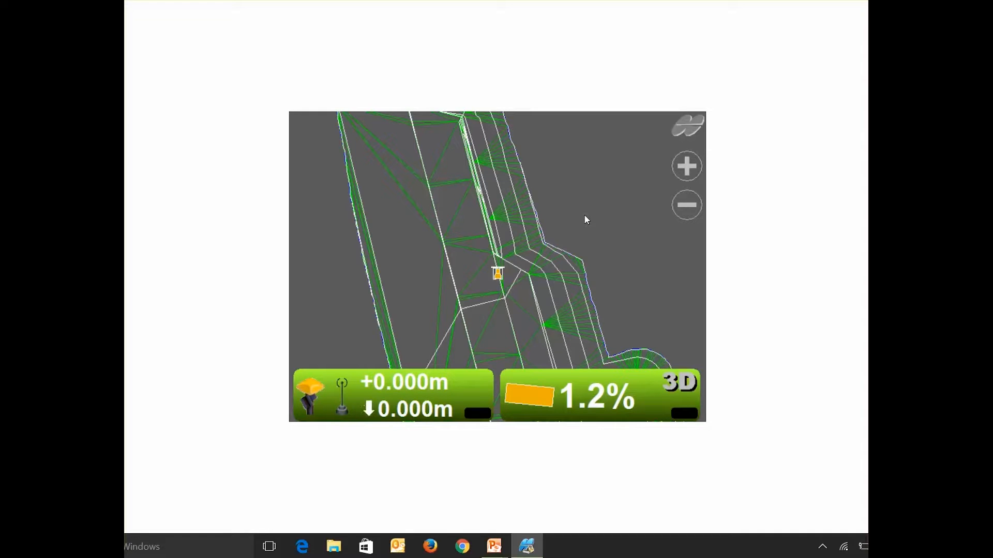
pyautogui.click(395, 394)
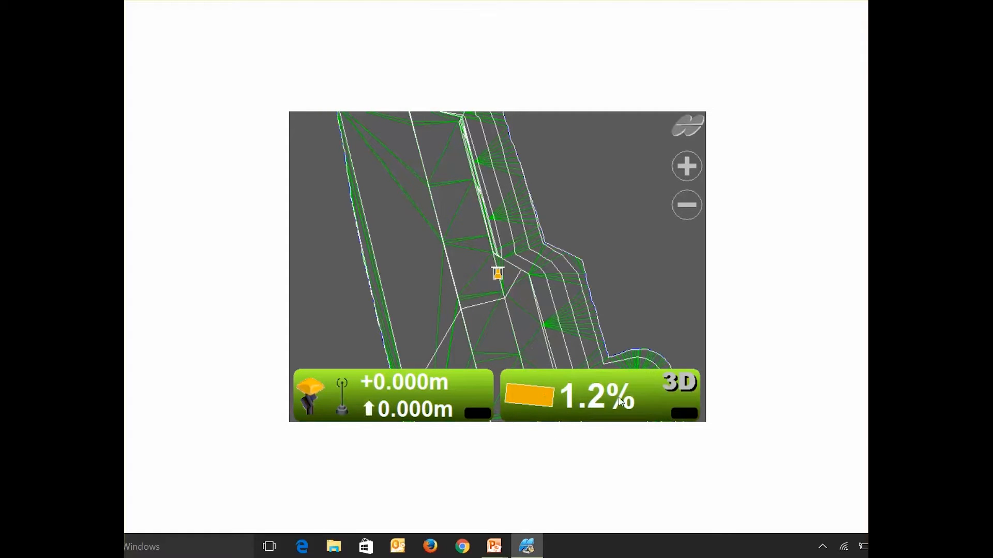
pyautogui.click(582, 394)
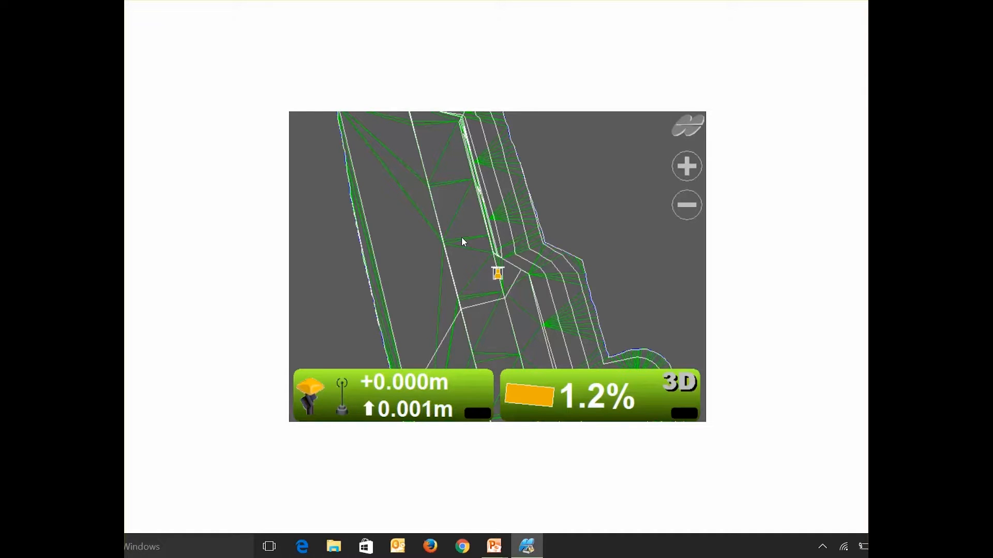
pyautogui.moveTo(612, 192)
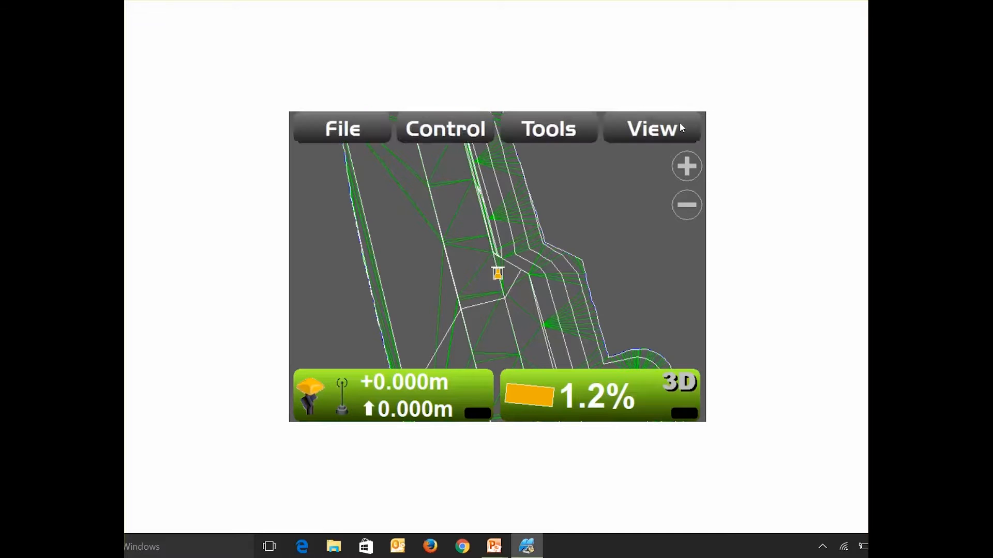
# Untick Show triangle mesh in the working surface display options and apply.
pyautogui.click(651, 129)
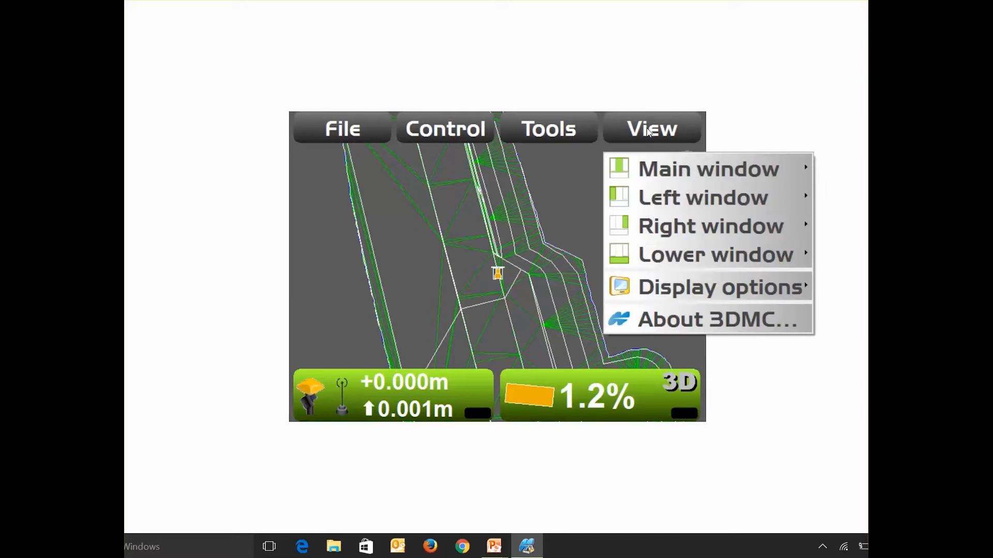
pyautogui.click(709, 286)
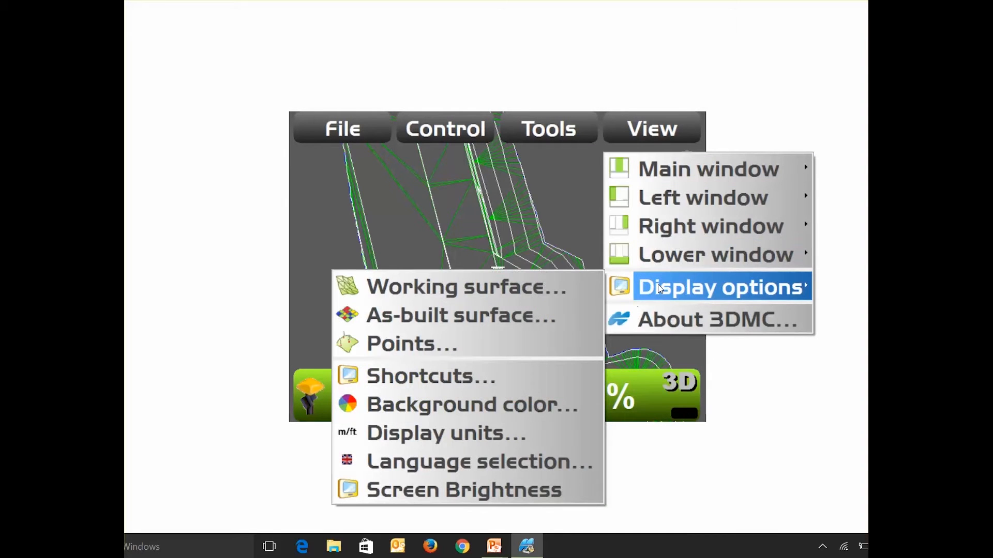
pyautogui.moveTo(463, 287)
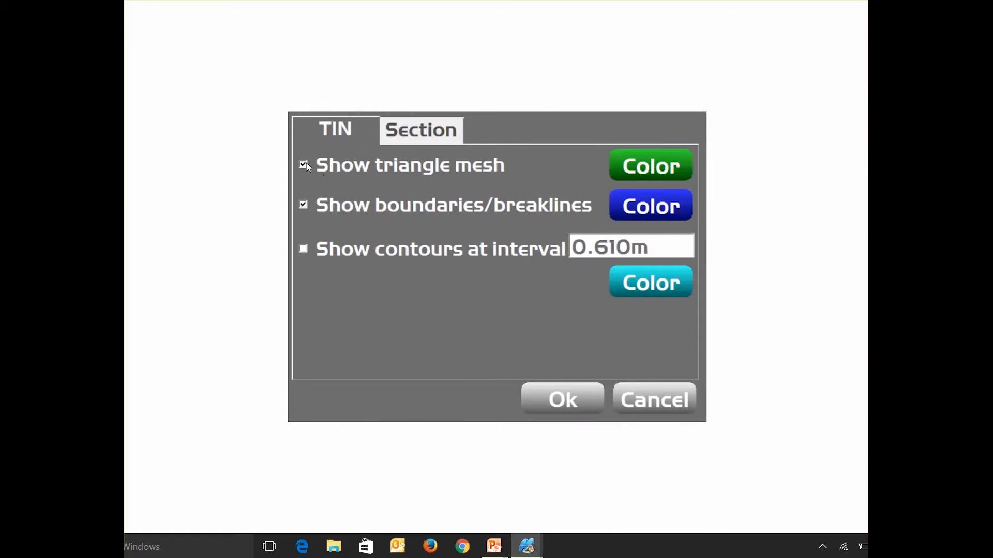
pyautogui.click(302, 164)
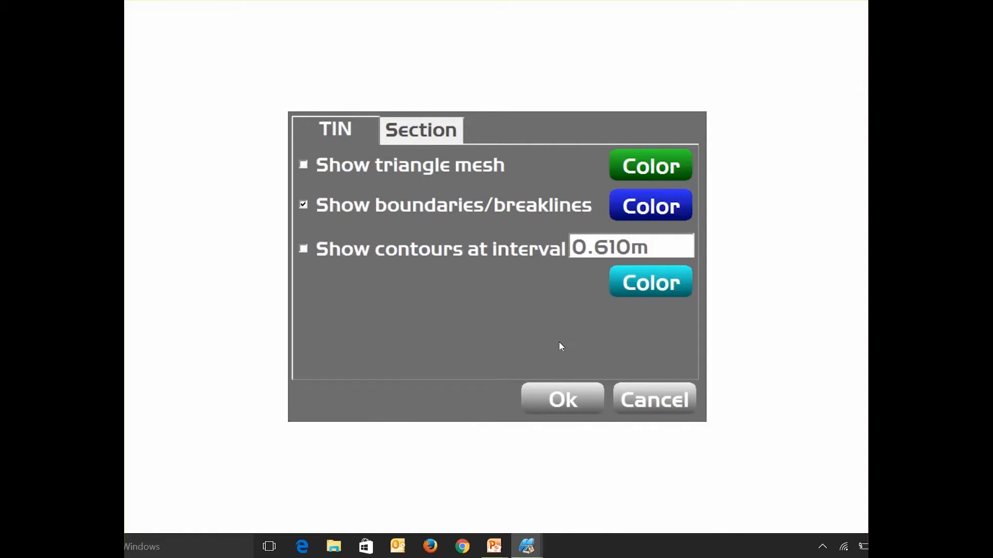
pyautogui.moveTo(561, 397)
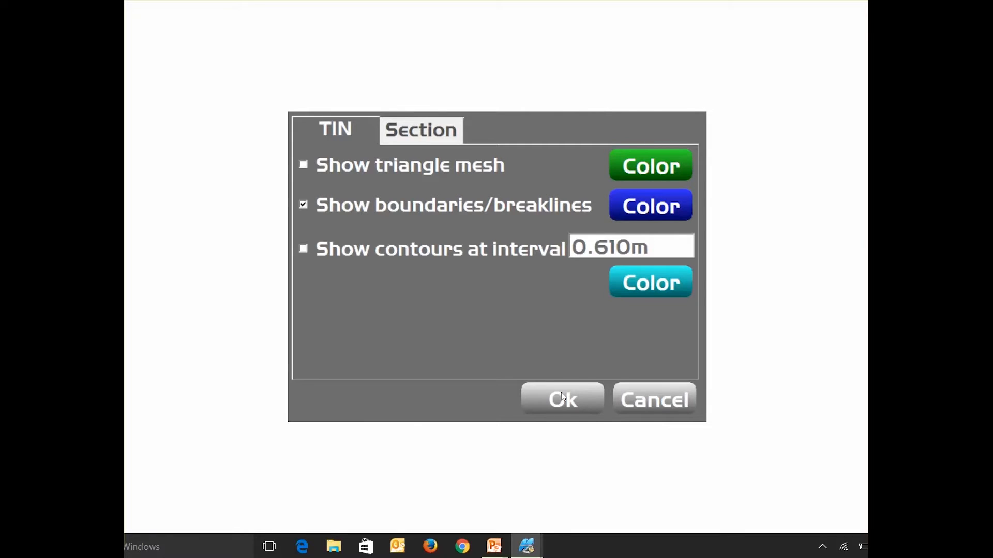
pyautogui.click(561, 399)
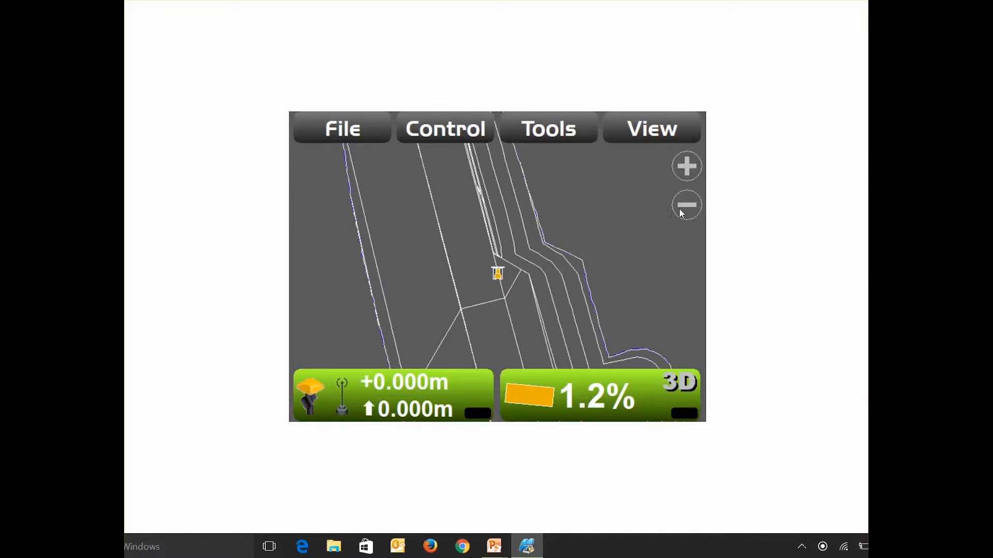
# Zoom the map in around the simulated machine marker.
pyautogui.click(686, 166)
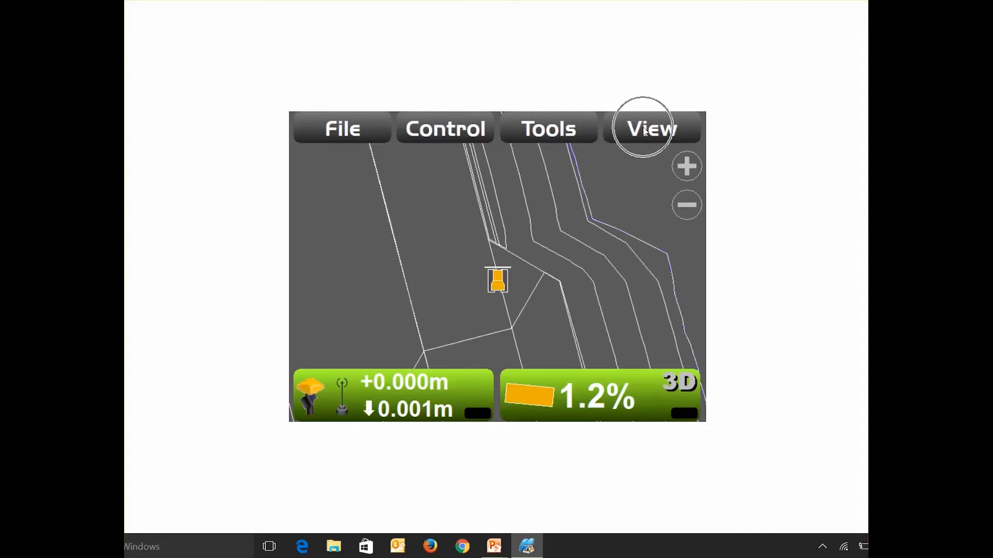
# Show the grade indicator in the left window from the View menu.
pyautogui.click(651, 129)
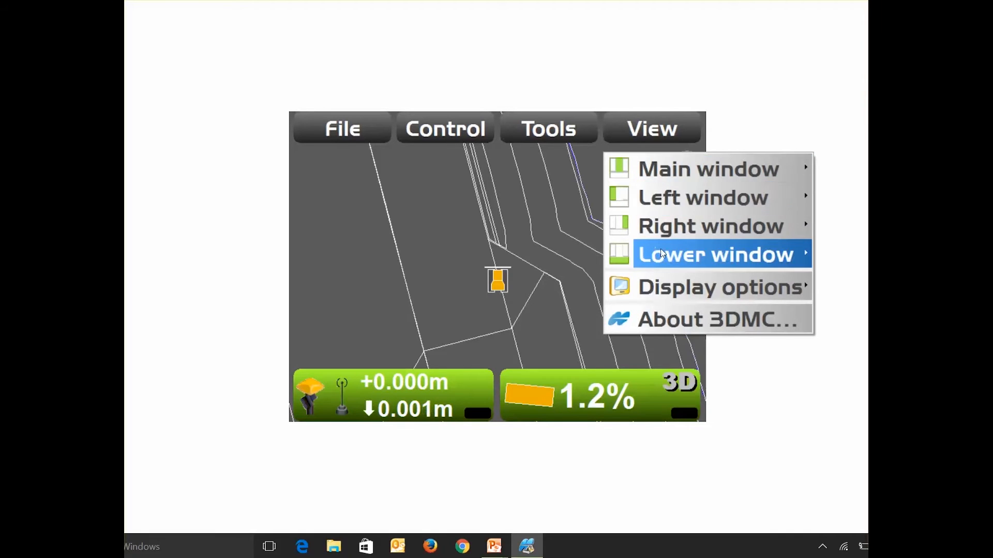
pyautogui.moveTo(701, 198)
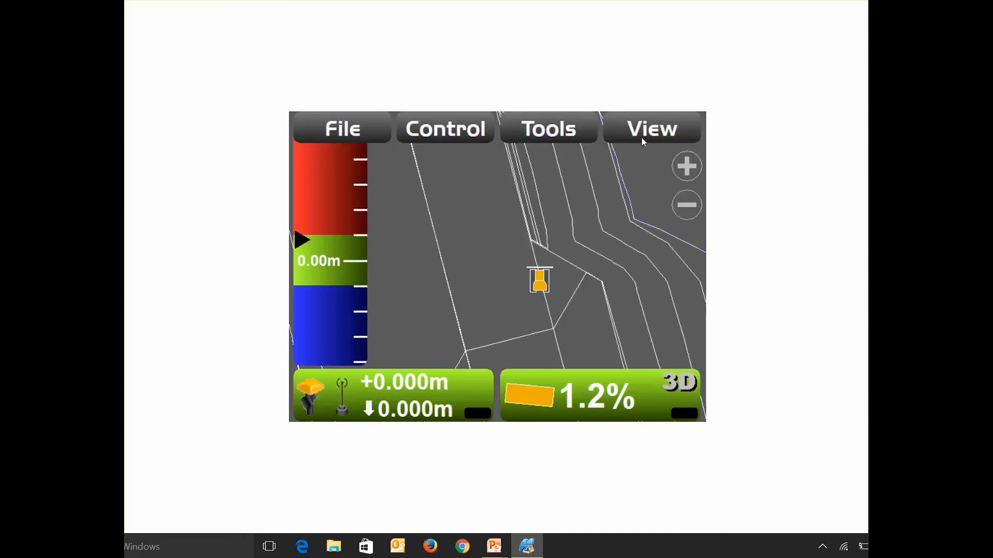
pyautogui.click(652, 129)
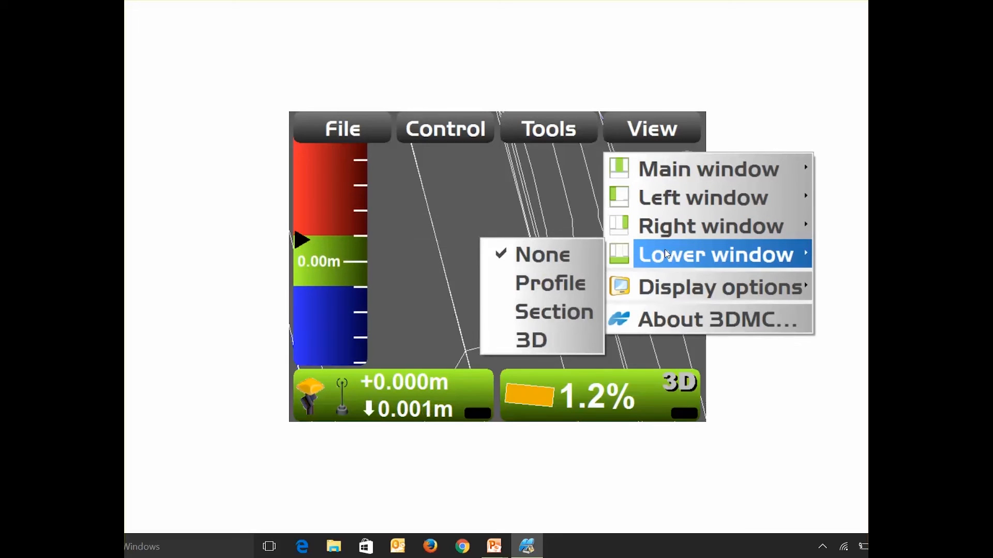
pyautogui.moveTo(553, 311)
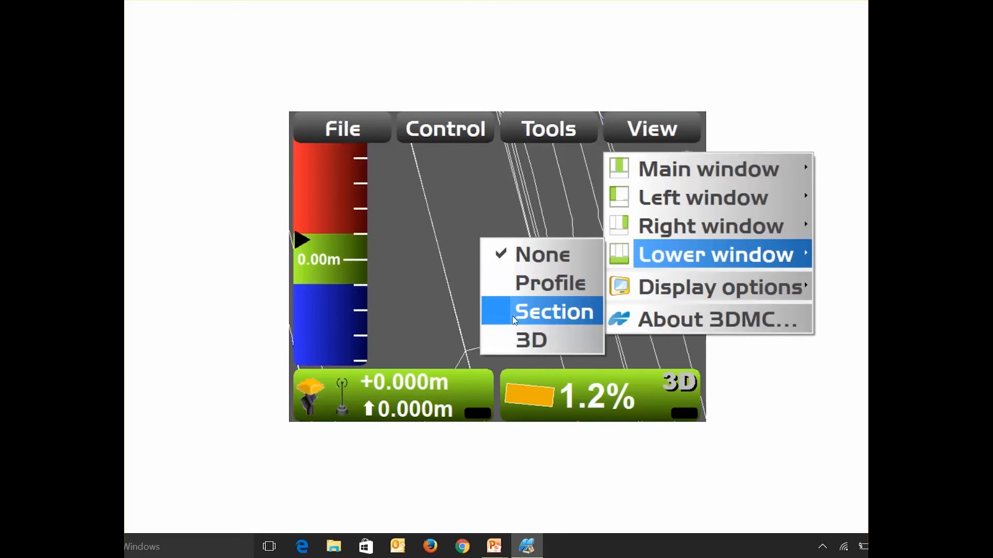
# Show the Section cross-section view in the lower window beneath the map.
pyautogui.click(552, 311)
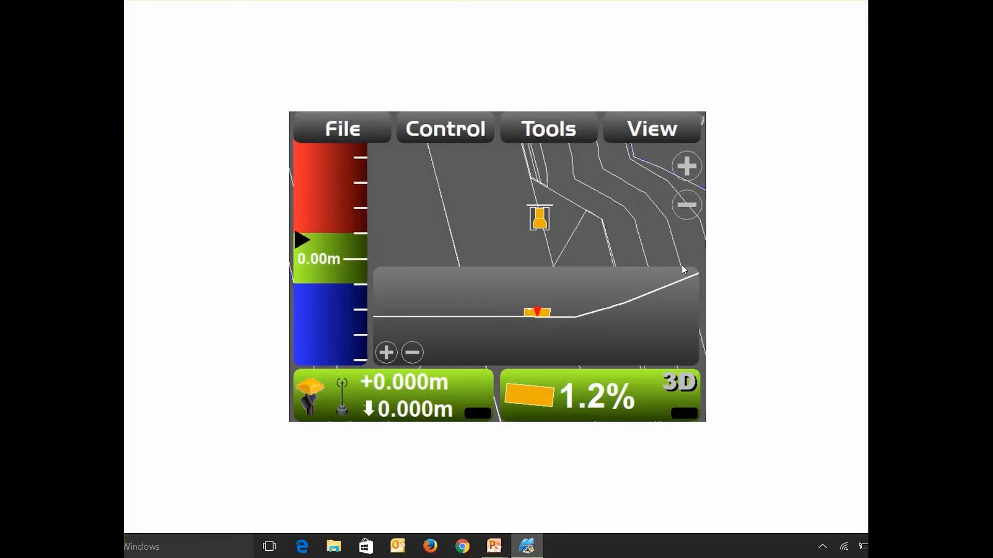